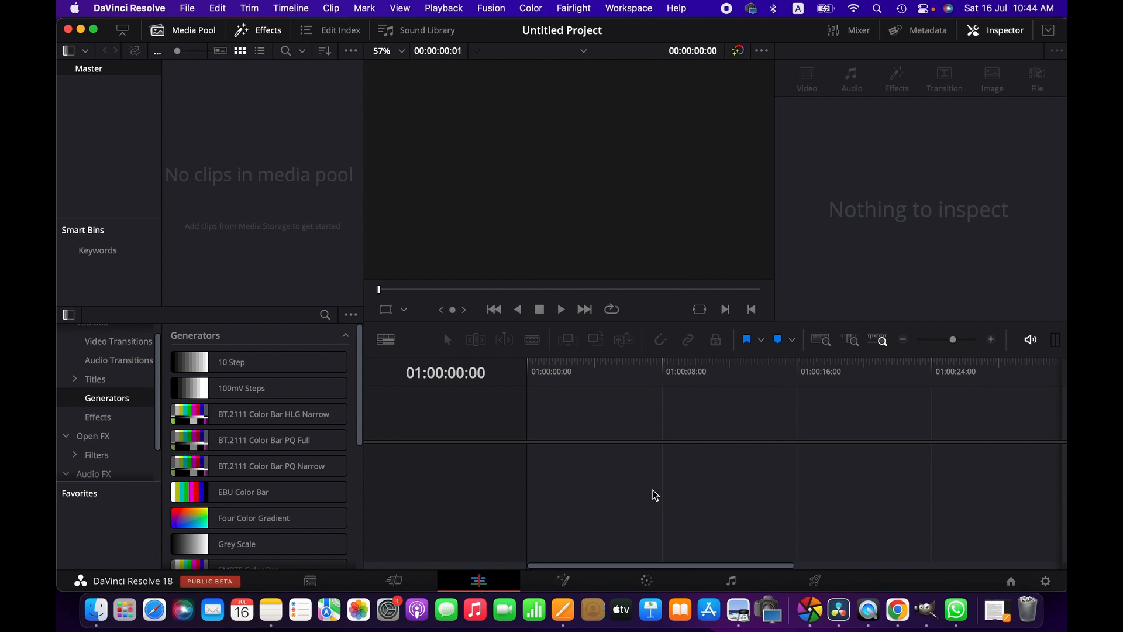
mouse_move(200, 106)
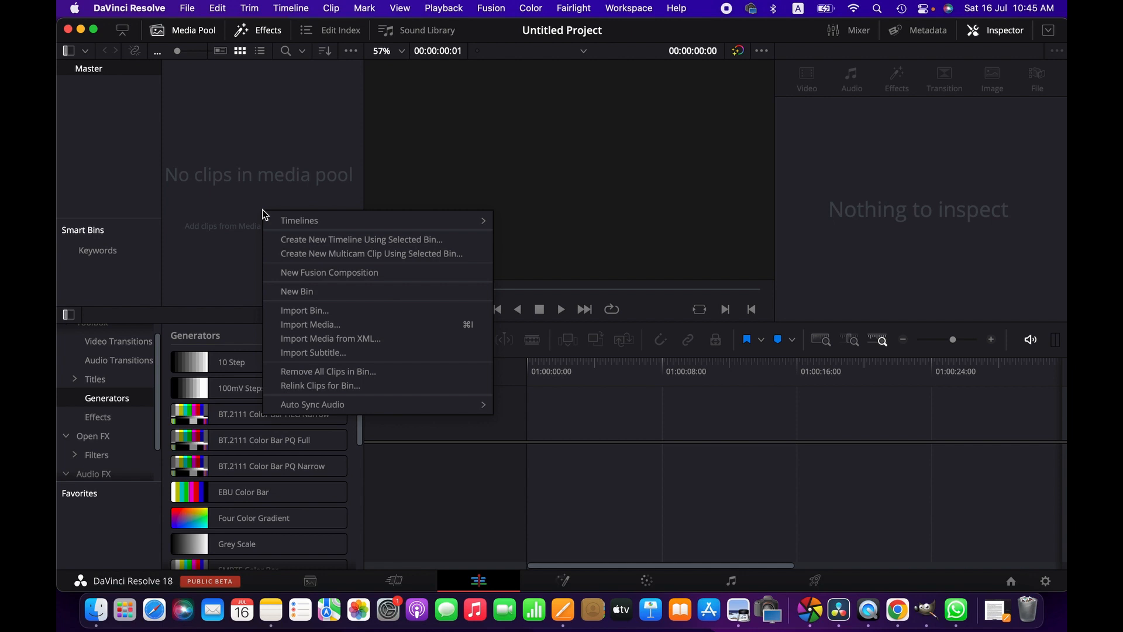
Create a new Fusion composition clip with default settings in the media pool.
left_click(328, 272)
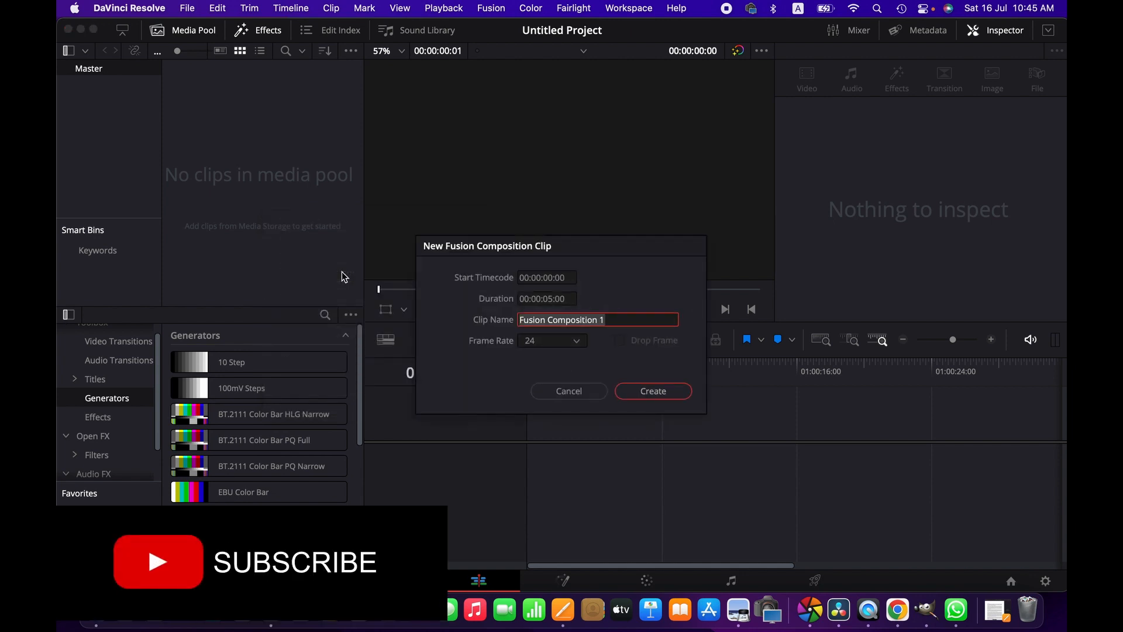
mouse_move(592, 313)
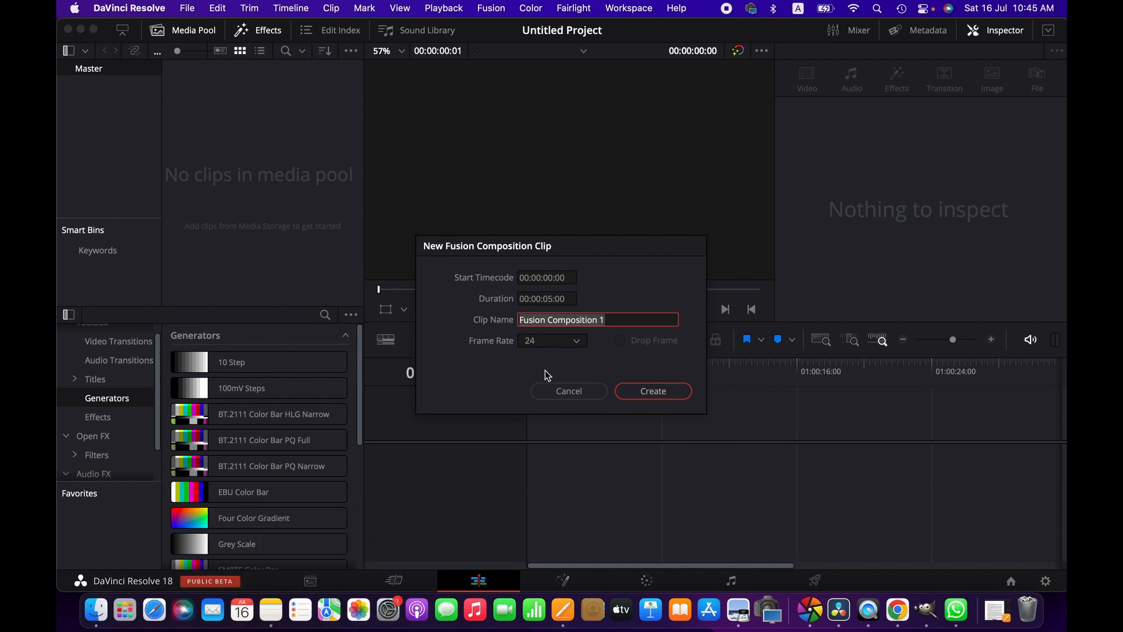
mouse_move(605, 358)
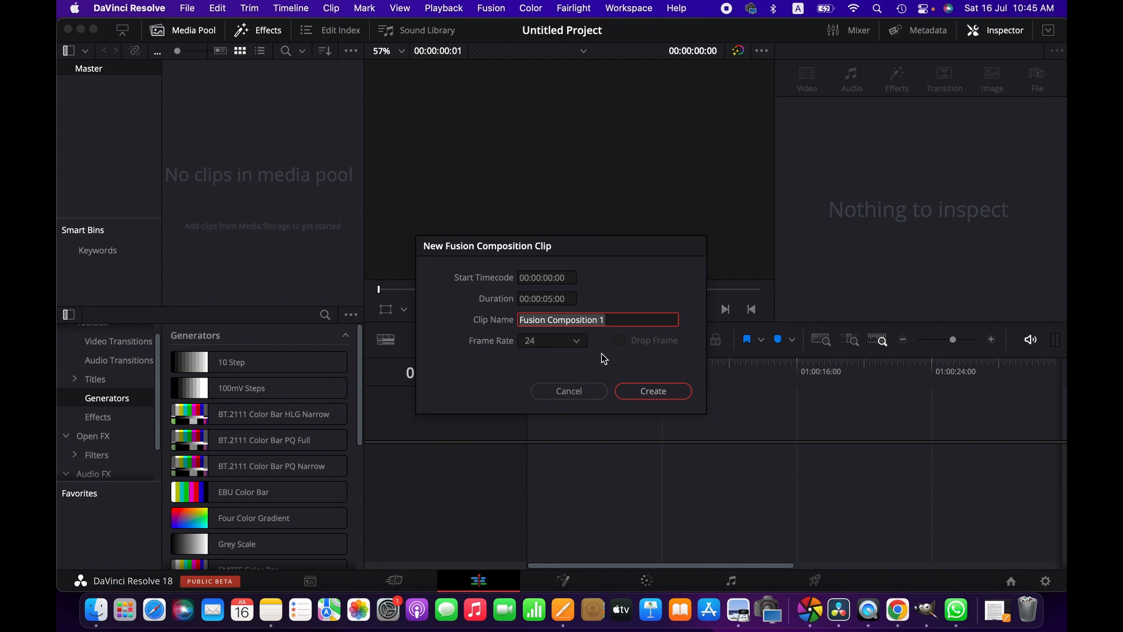
mouse_move(653, 396)
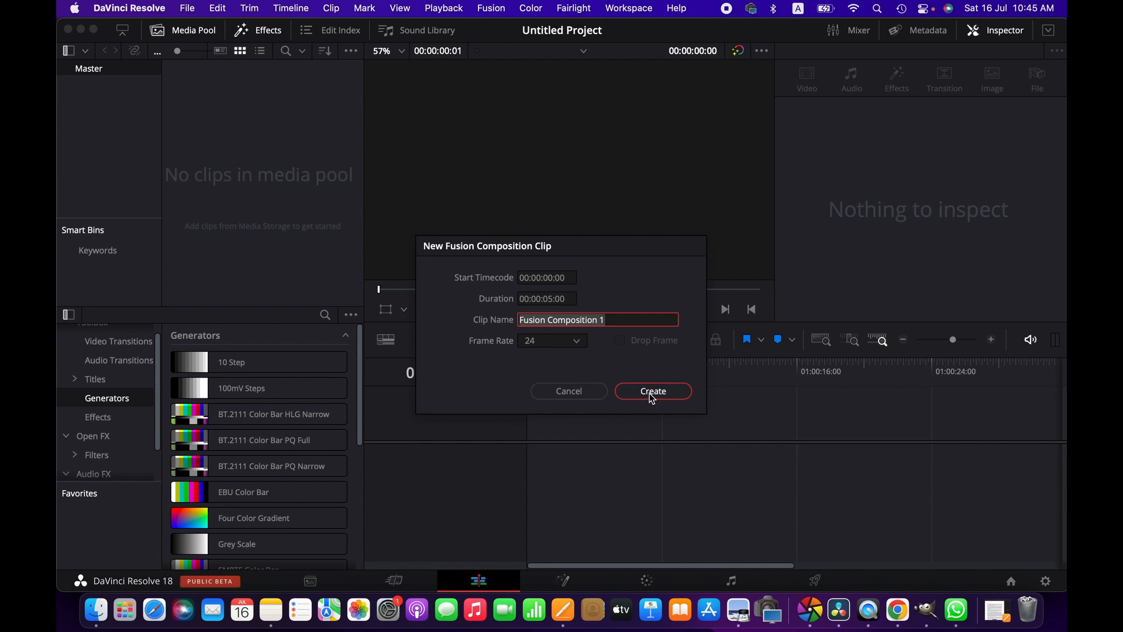
left_click(653, 391)
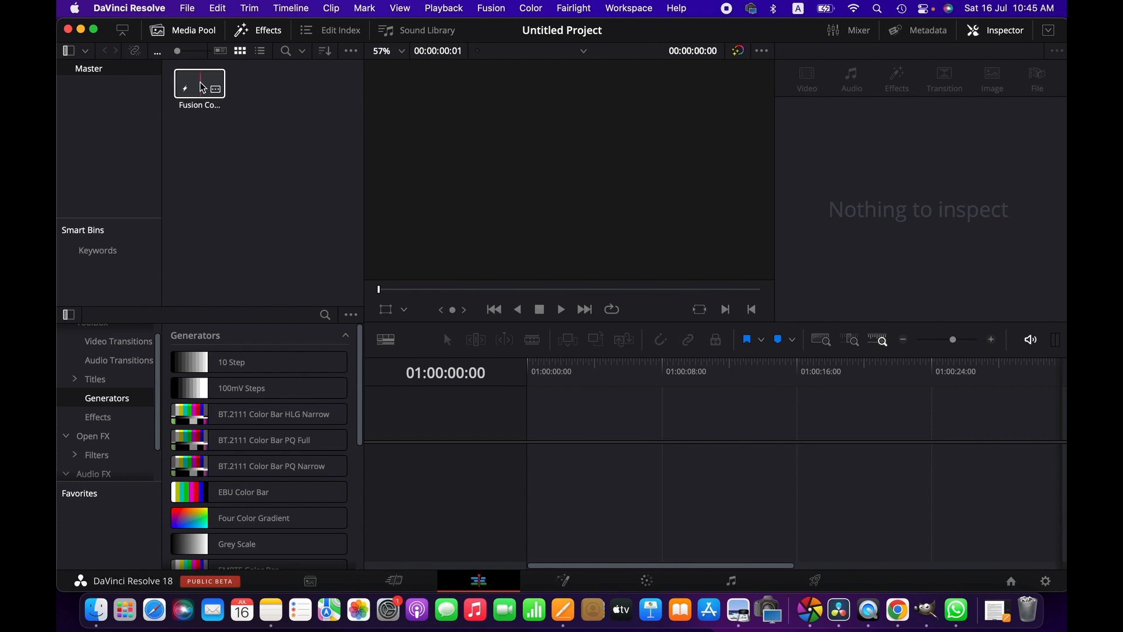
Drag Fusion Composition 1 onto a new timeline's first video track.
left_click_drag(199, 85, 357, 243)
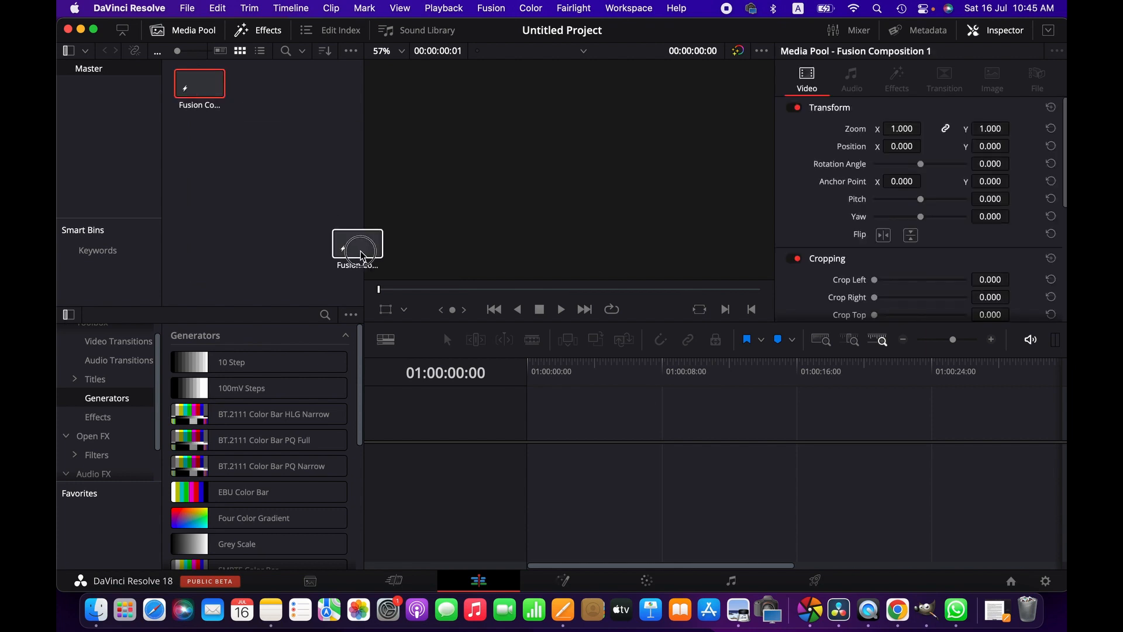
left_click_drag(358, 242, 534, 433)
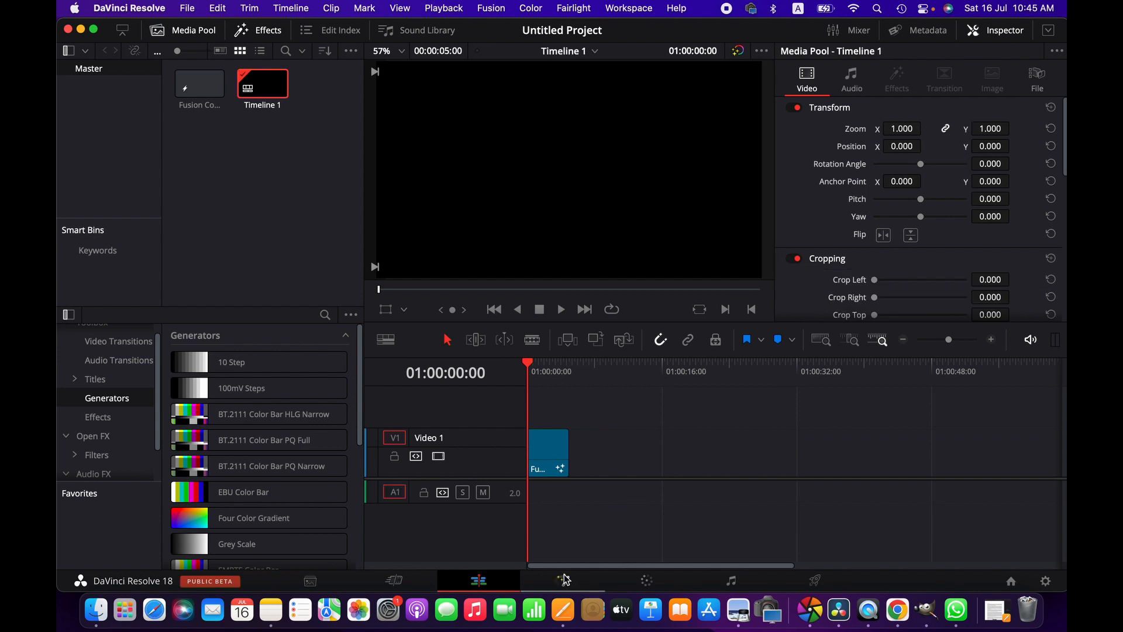
left_click(562, 580)
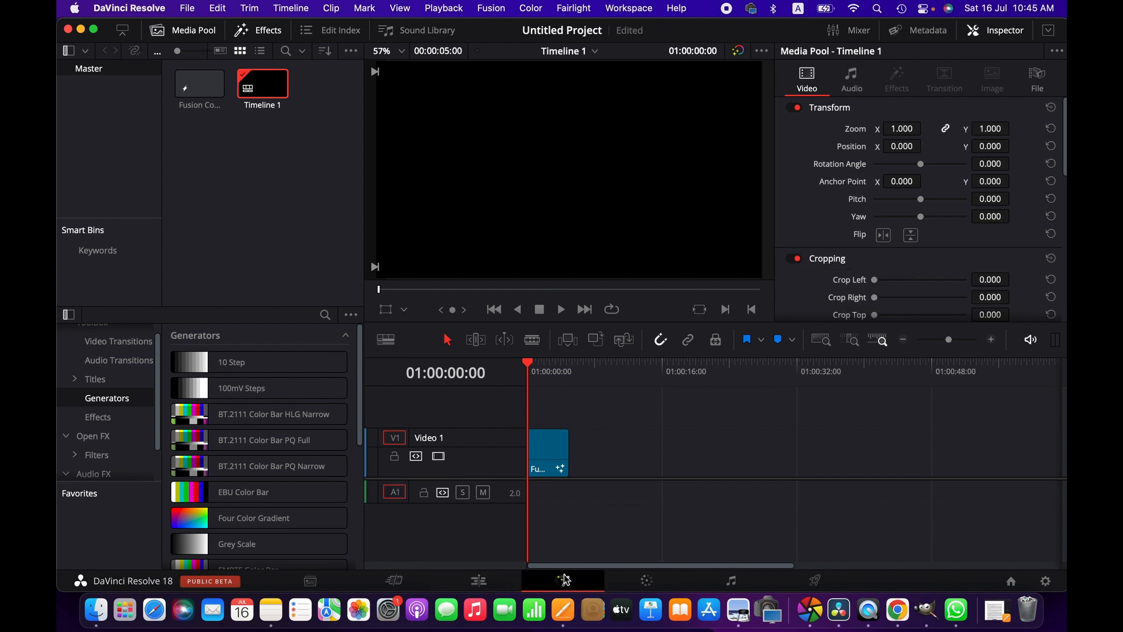
Add a Background1 node and wire its output into MediaOut1.
left_click(491, 9)
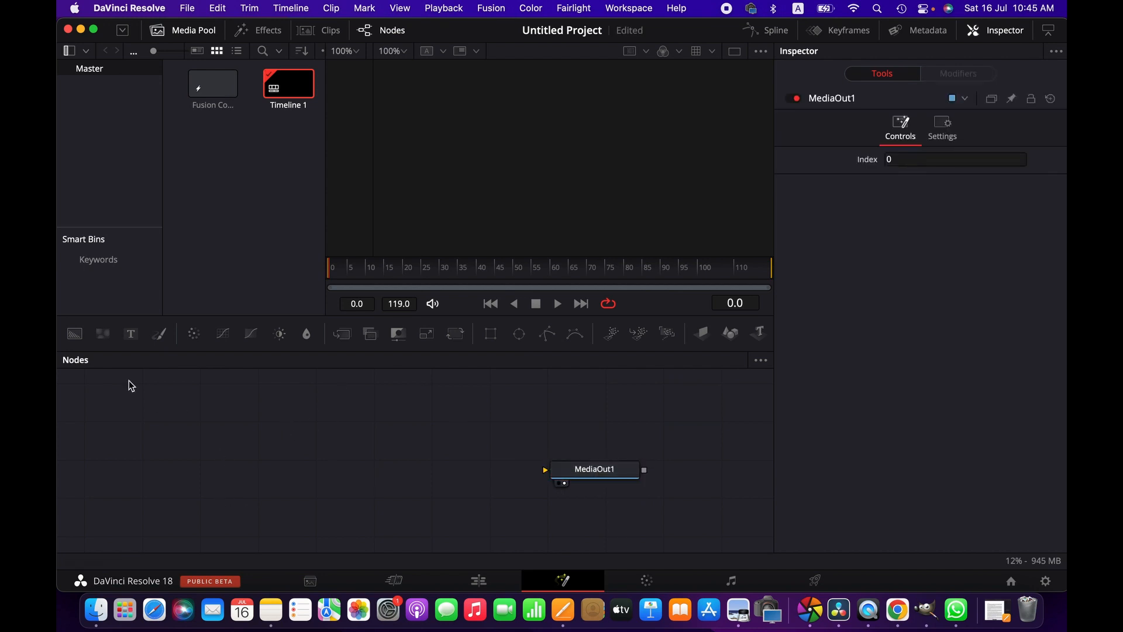
mouse_move(74, 334)
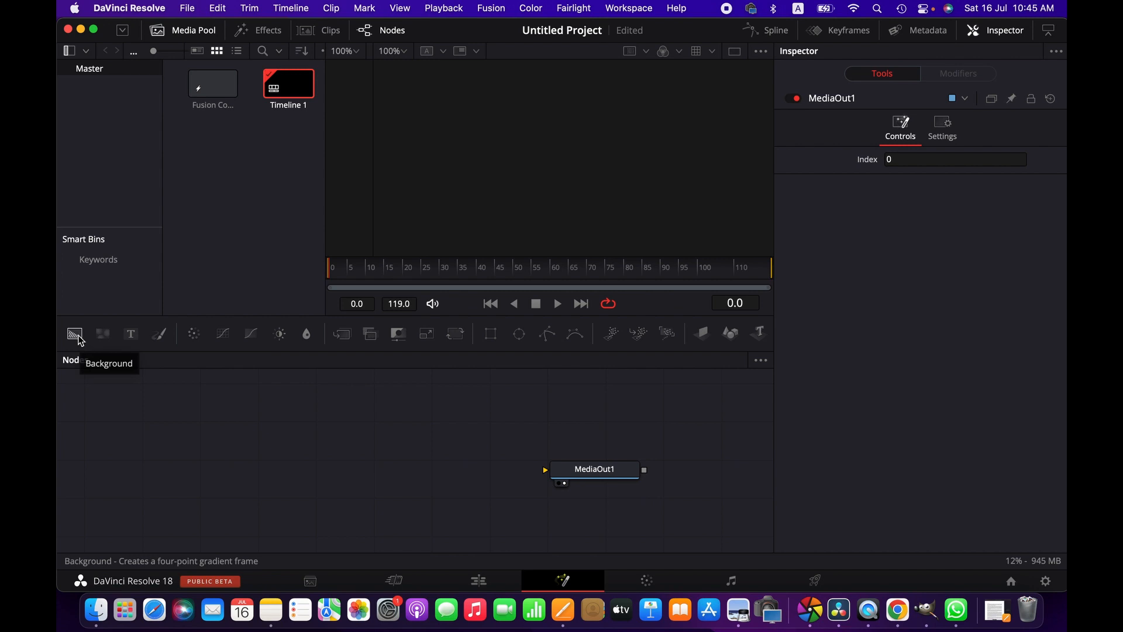
left_click(74, 334)
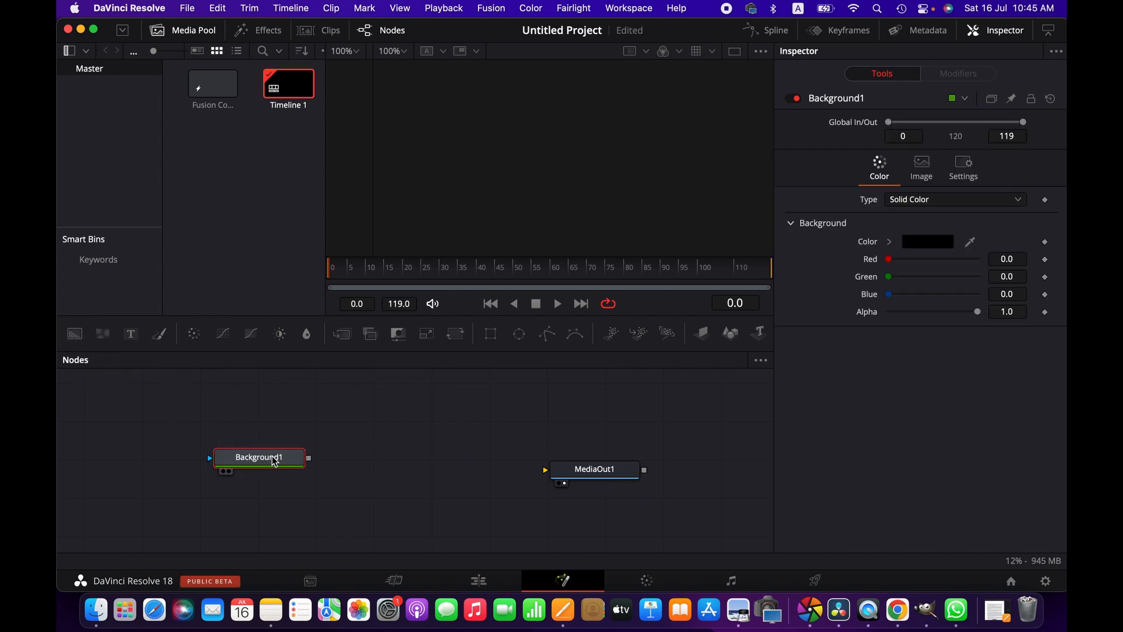
left_click_drag(308, 457, 504, 451)
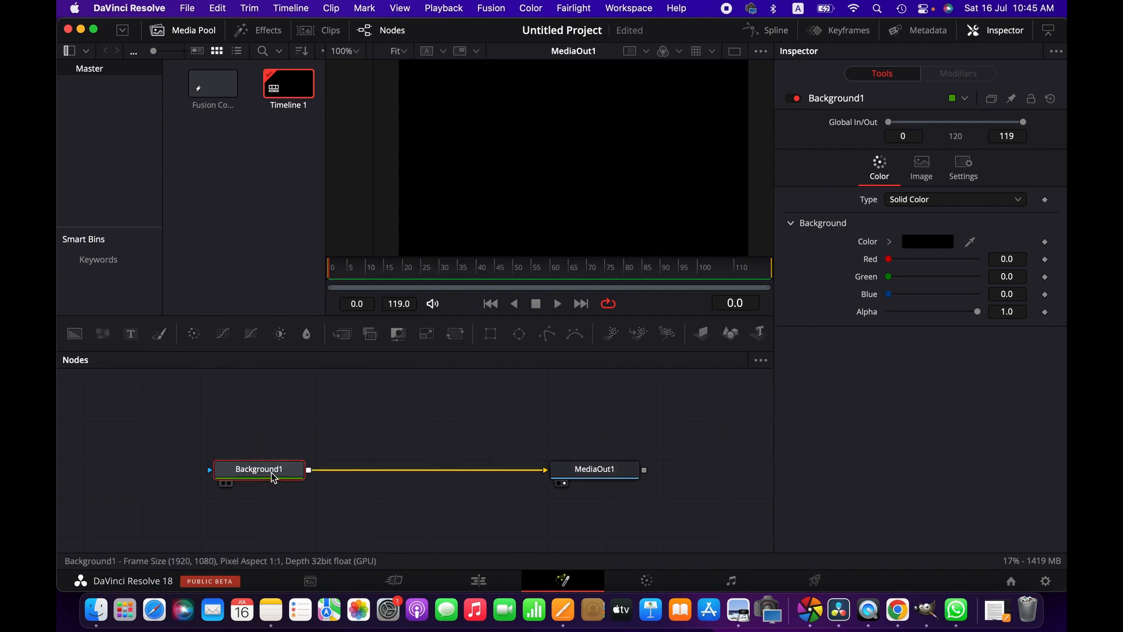
mouse_move(491, 337)
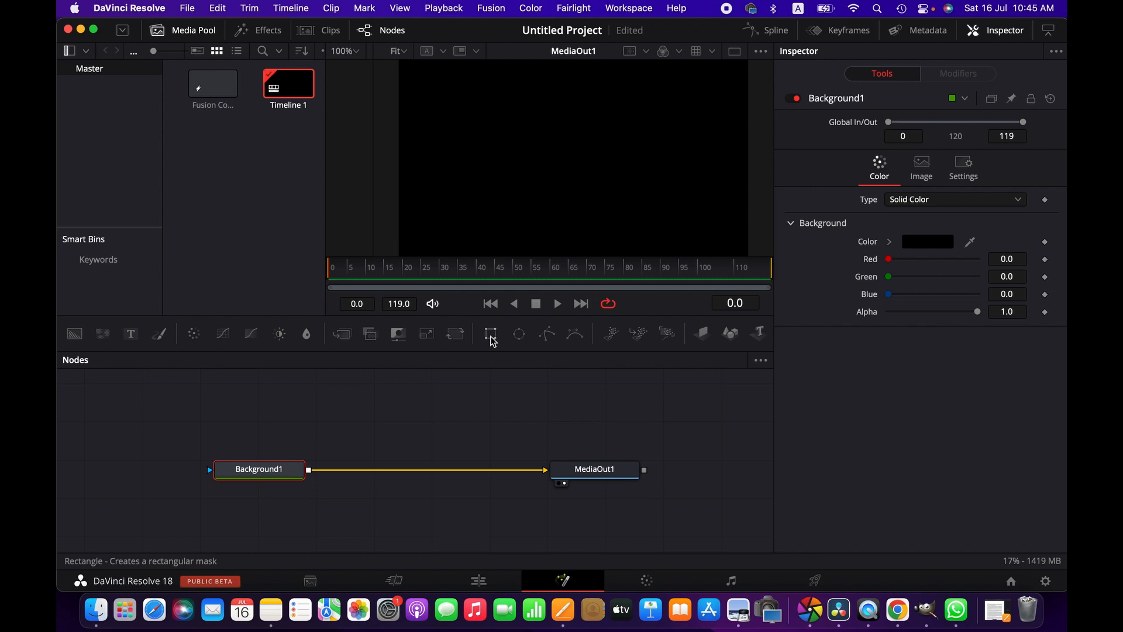
mouse_move(490, 334)
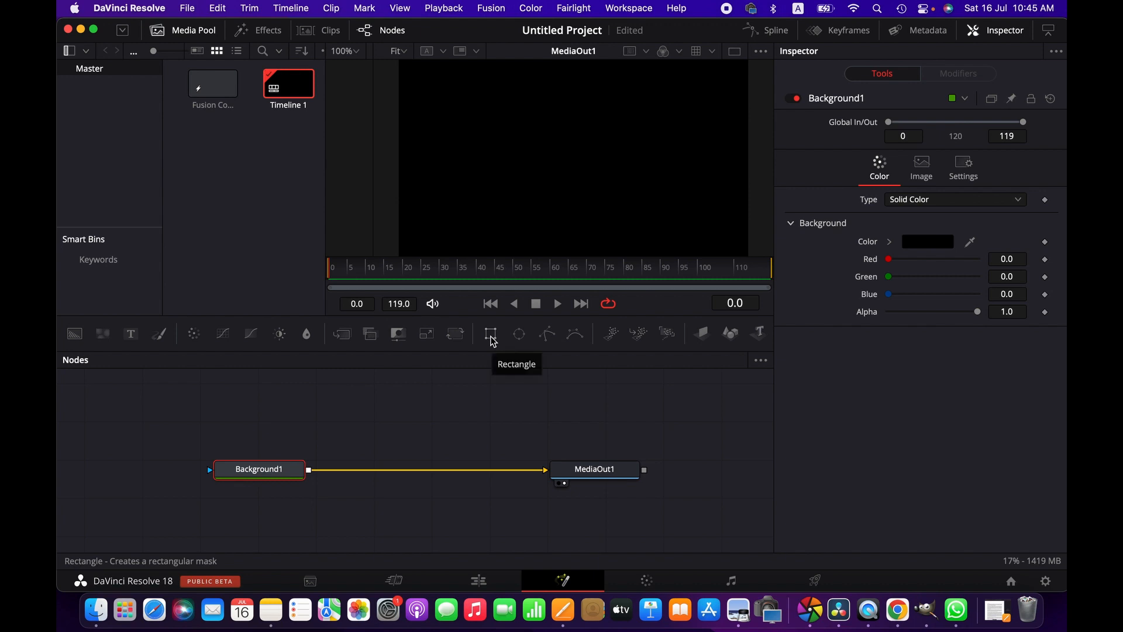
Add a Rectangle1 mask to Background1 and narrow its width to 0.307.
left_click(490, 334)
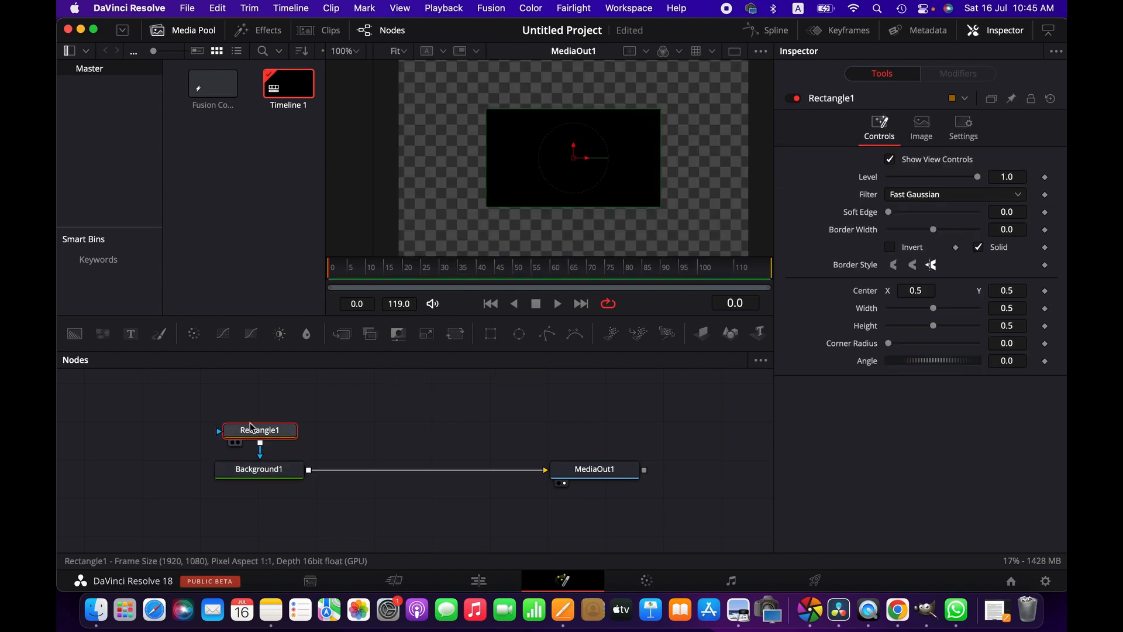
mouse_move(538, 214)
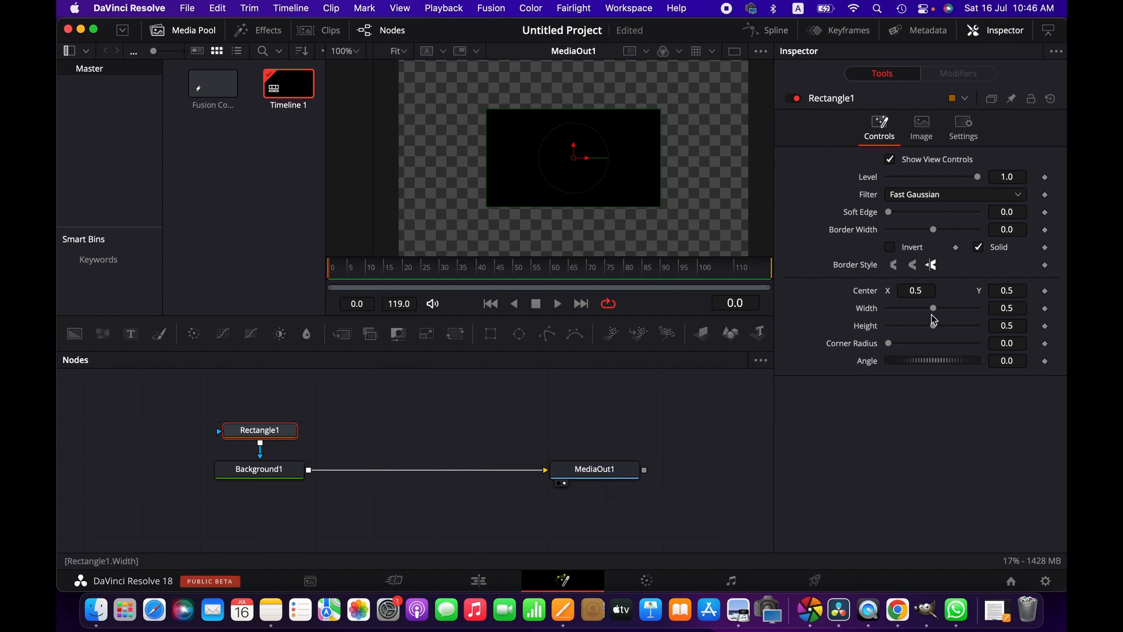
left_click_drag(933, 309, 932, 309)
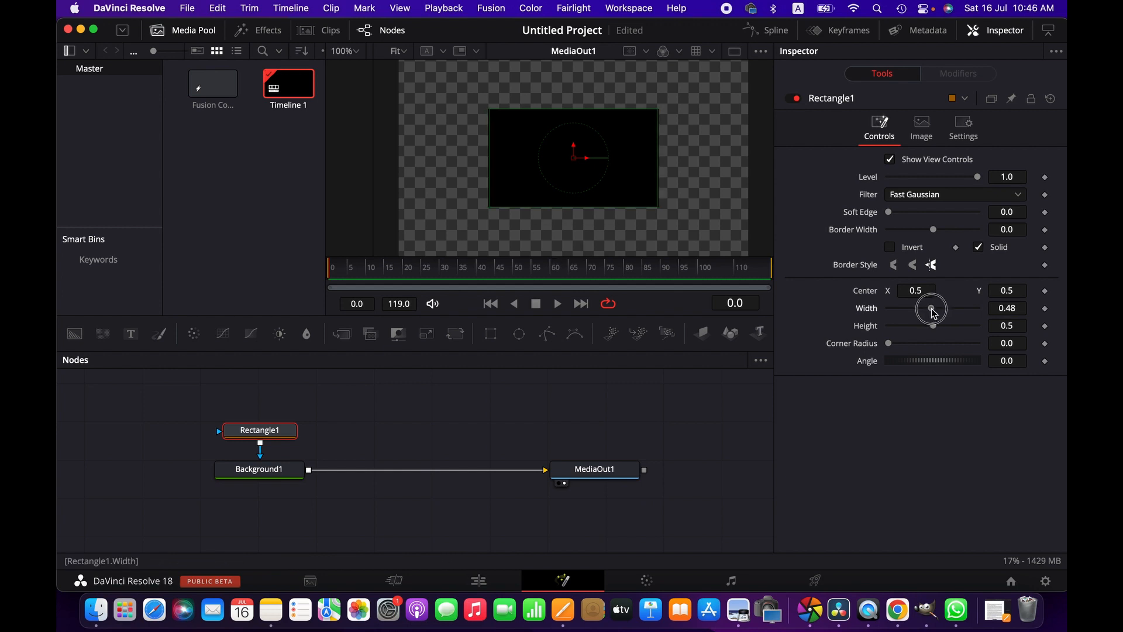
left_click_drag(934, 309, 916, 308)
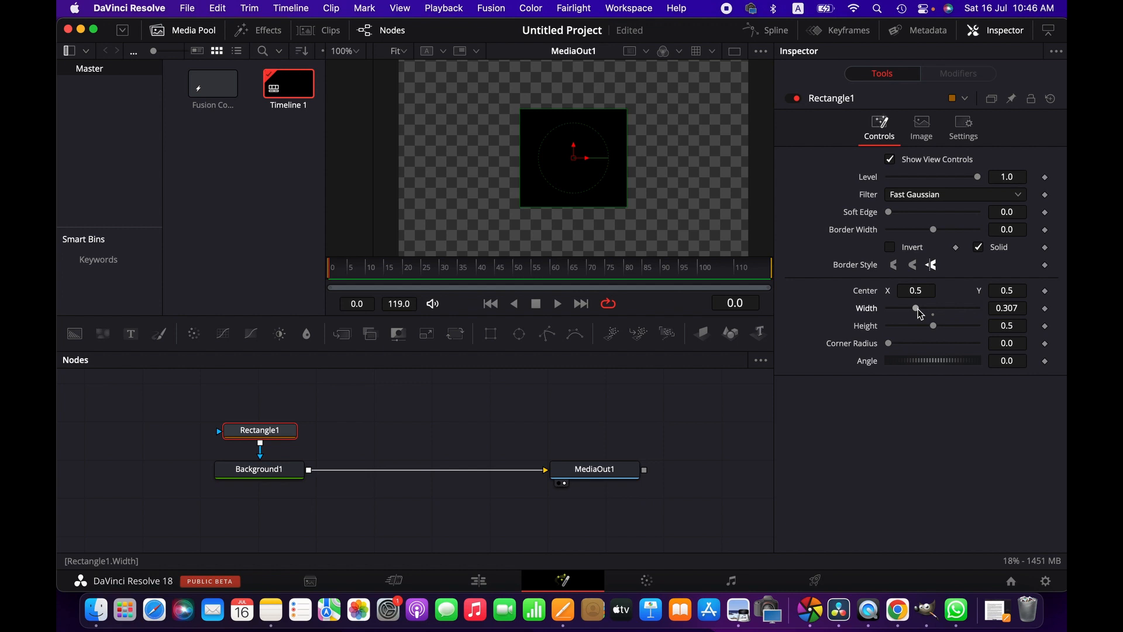
left_click(916, 290)
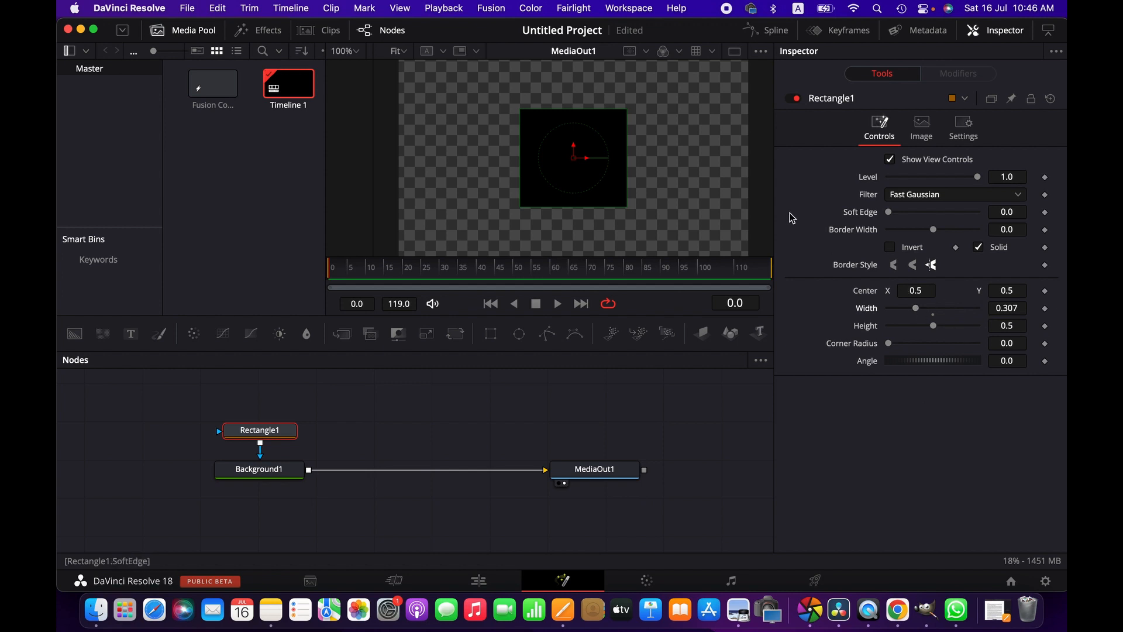
Turn off the rectangle's solid fill and set its border width to 0.01.
left_click(978, 247)
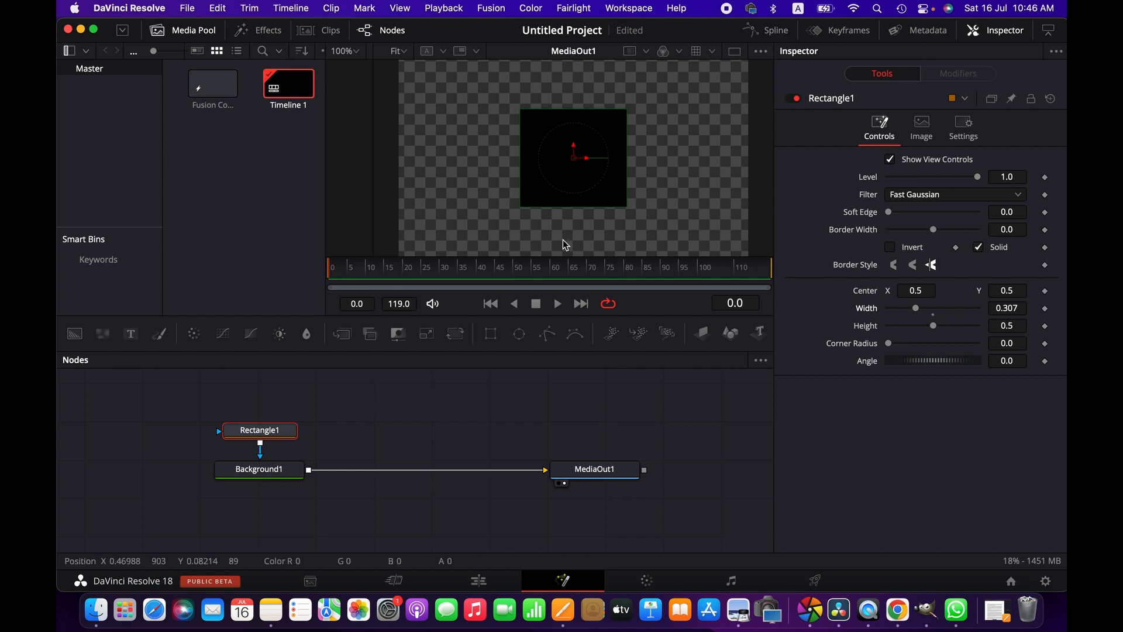
mouse_move(640, 143)
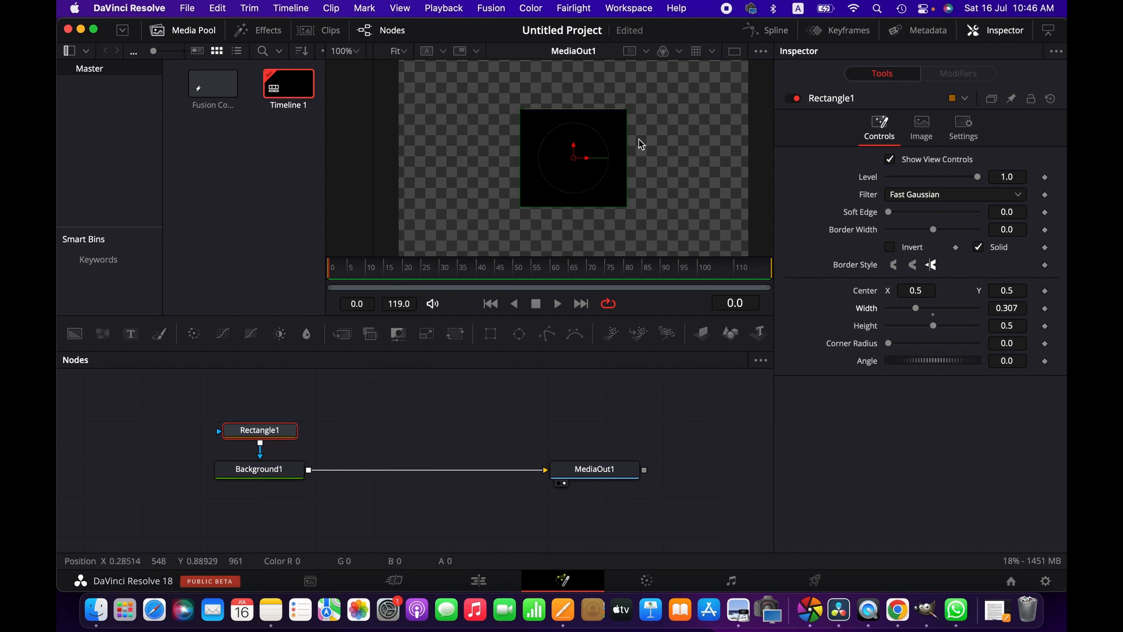
left_click(977, 247)
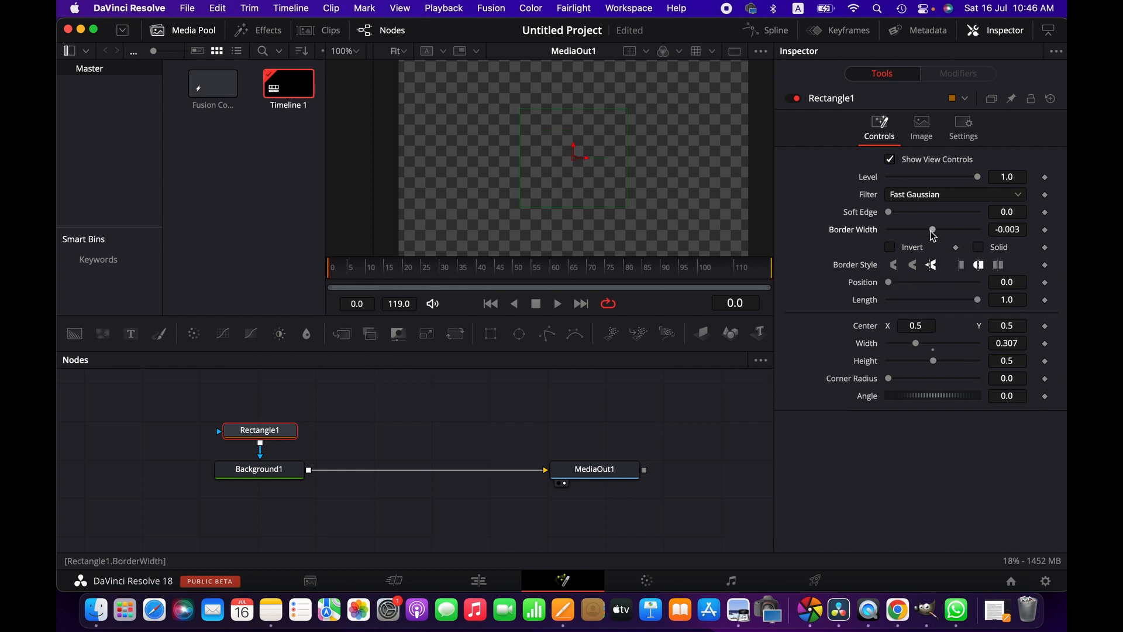
left_click(932, 230)
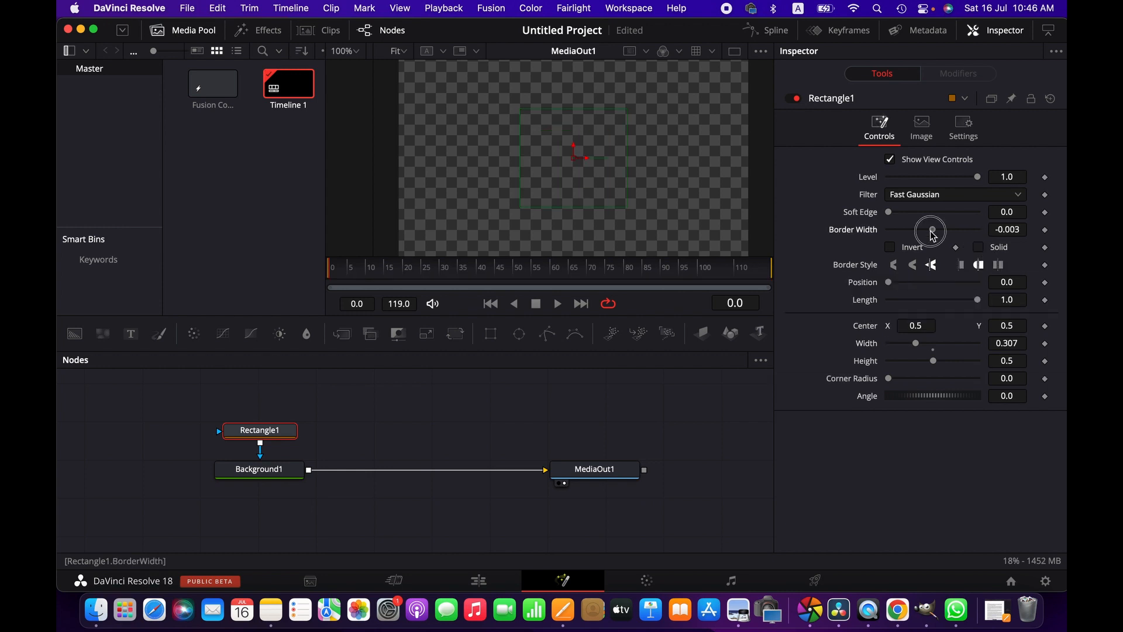
left_click_drag(929, 230, 935, 229)
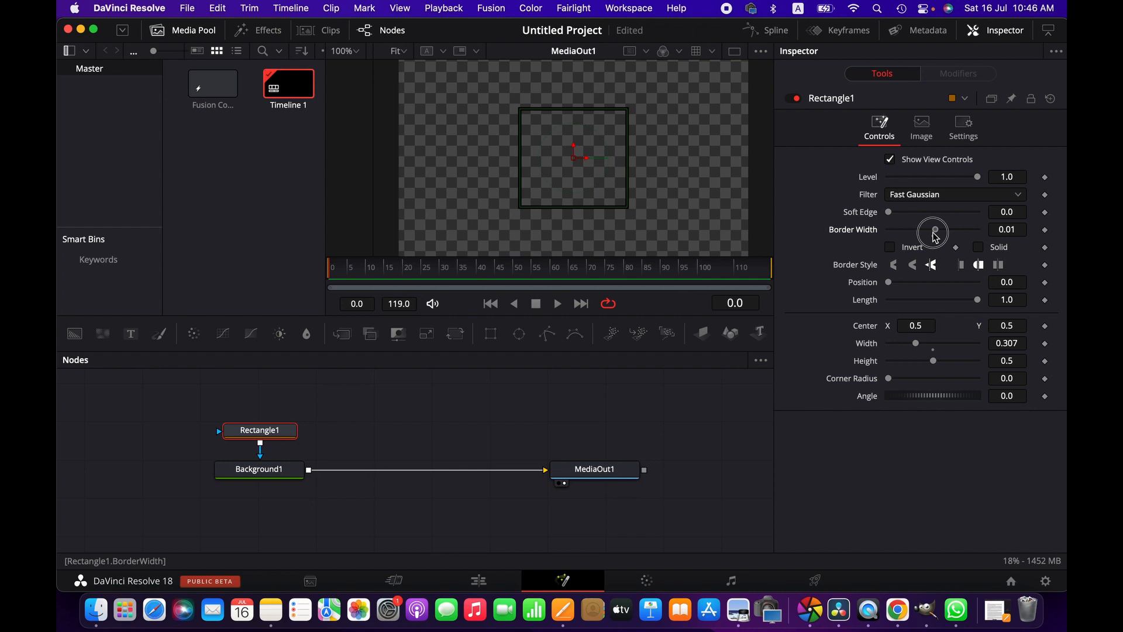
mouse_move(614, 197)
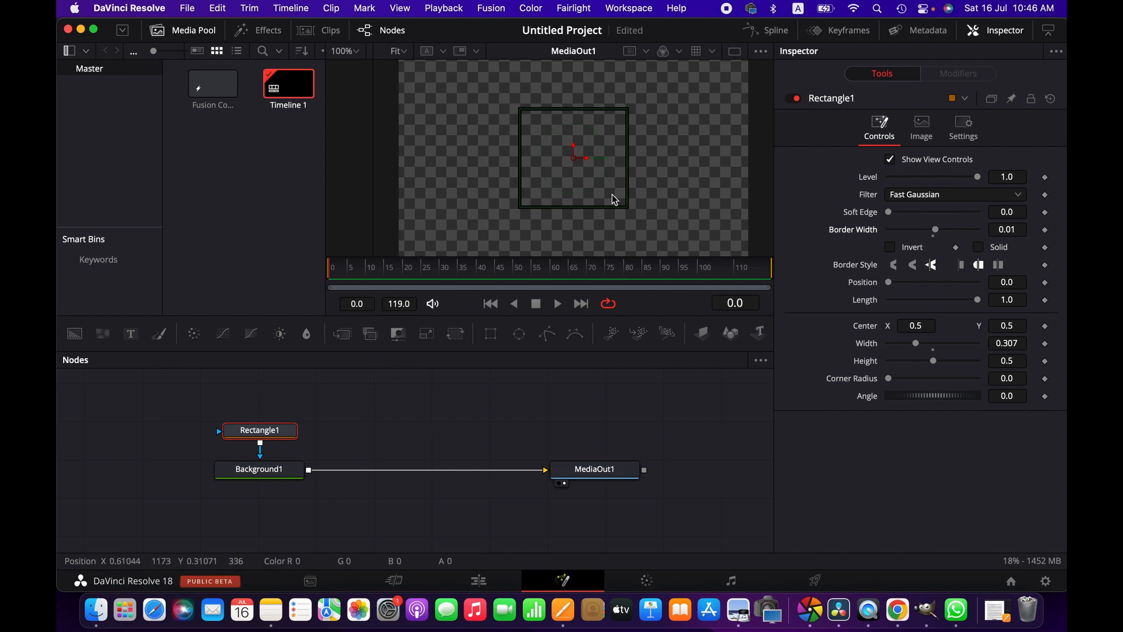
mouse_move(487, 180)
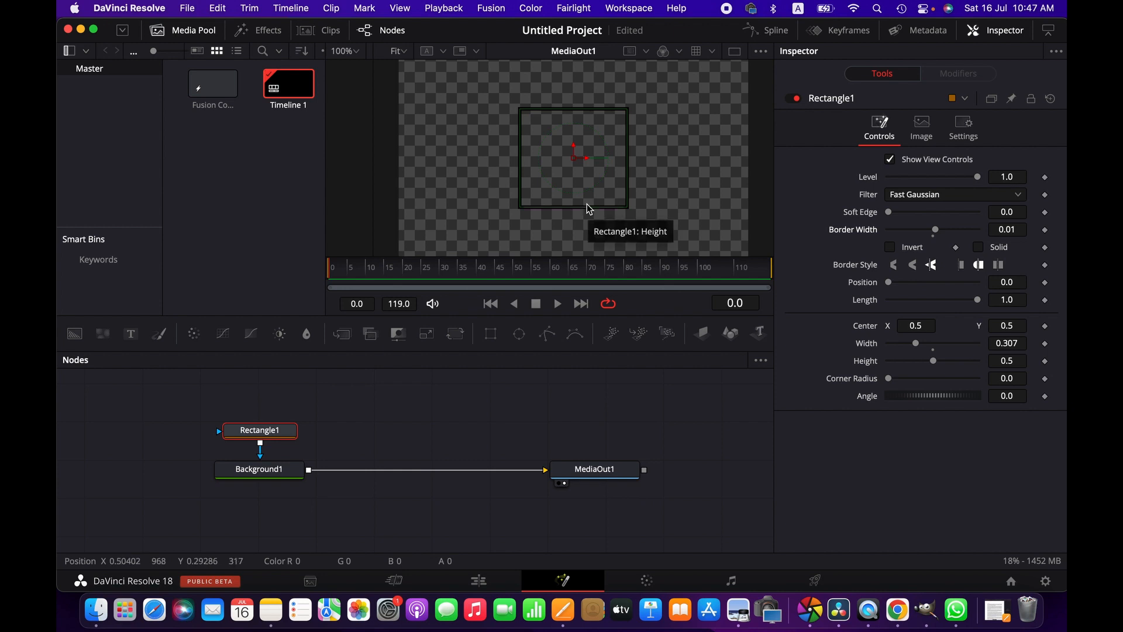
mouse_move(741, 390)
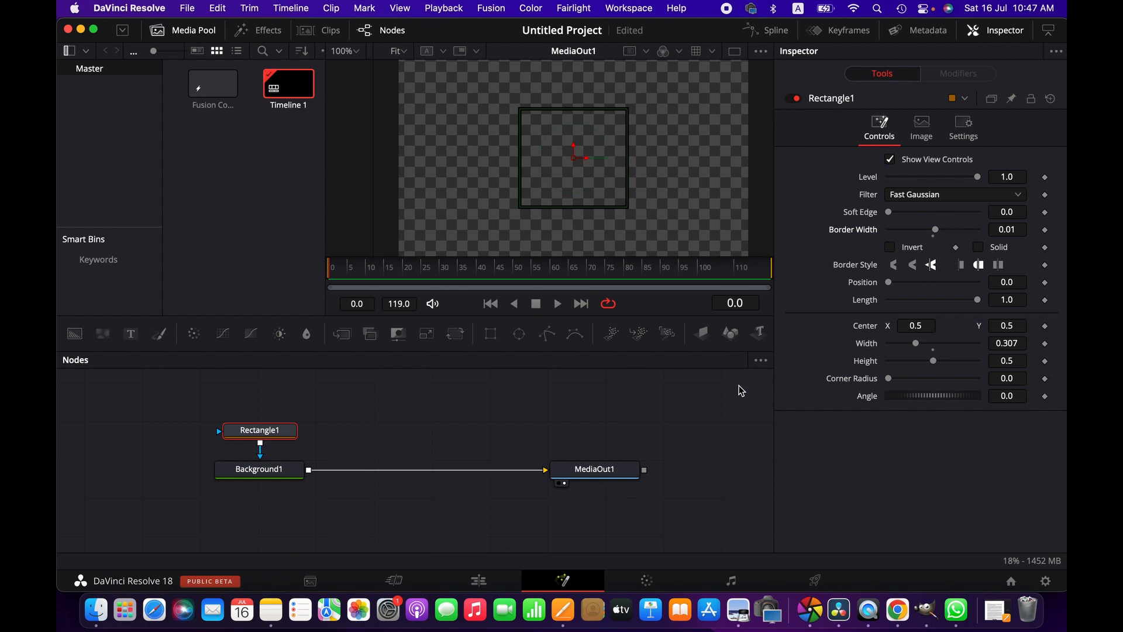
mouse_move(351, 428)
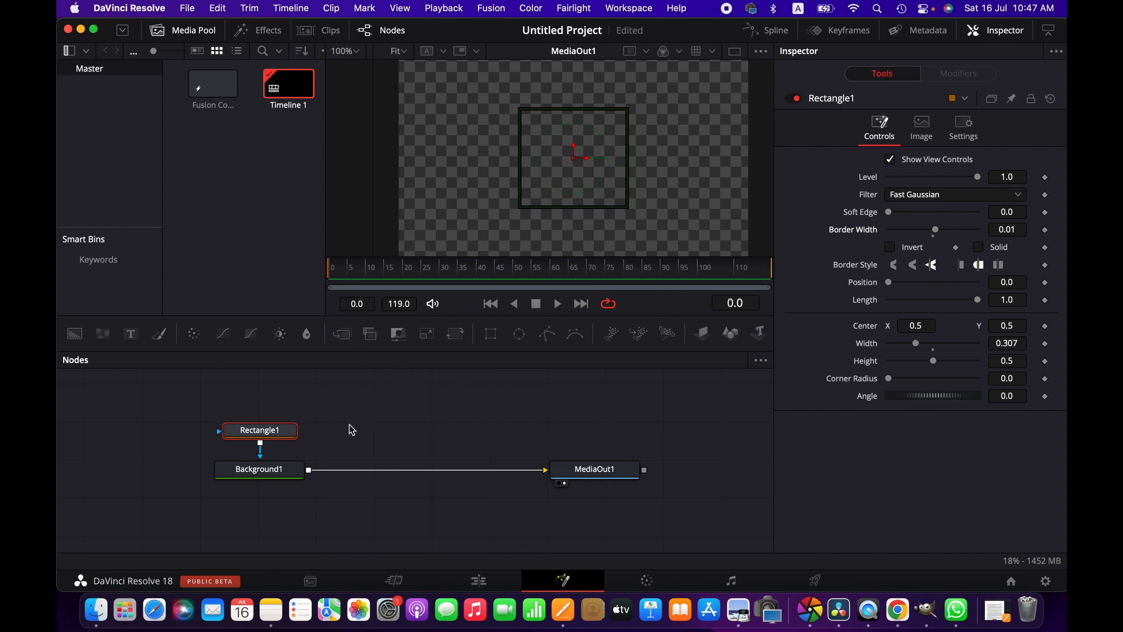
mouse_move(313, 440)
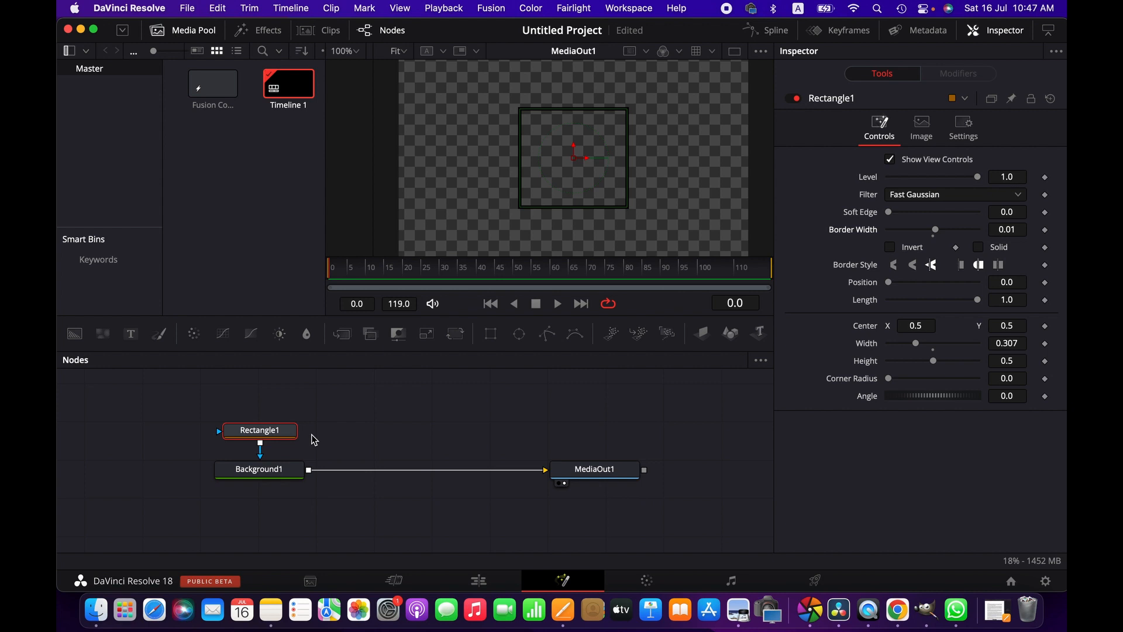
mouse_move(431, 389)
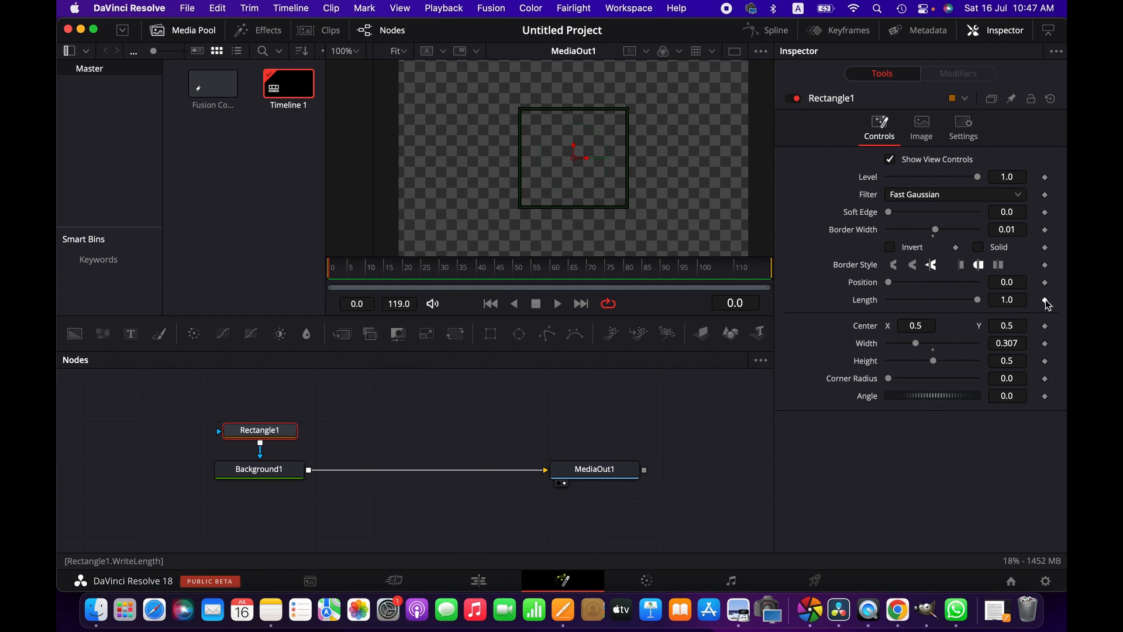
Keyframe the outline's Length at 0 on frame 0.
left_click(1045, 299)
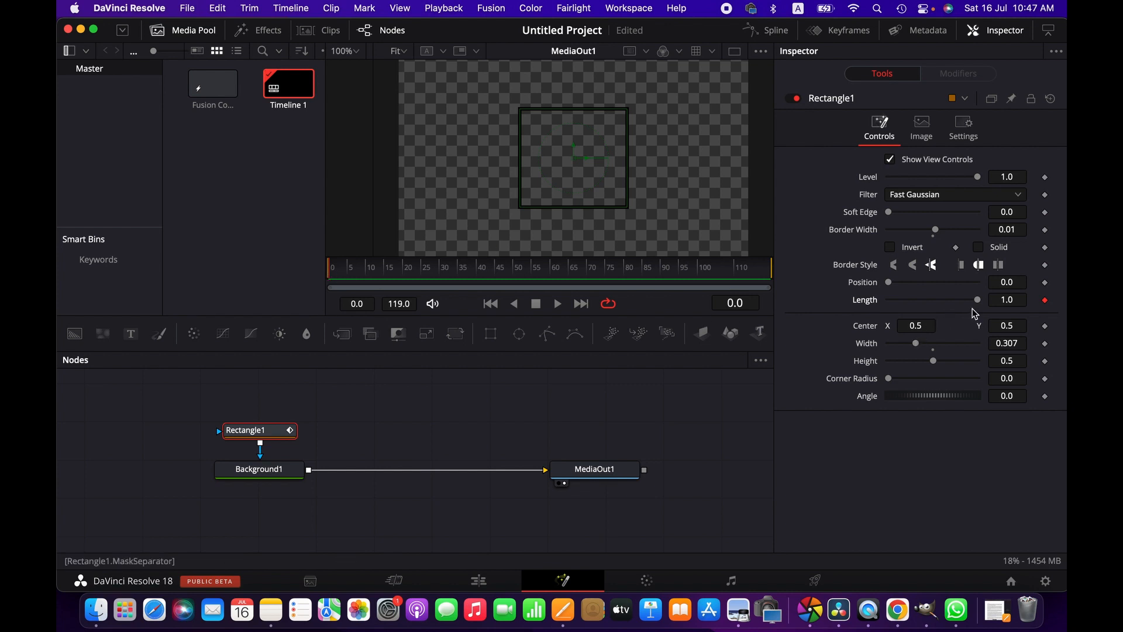
left_click_drag(976, 300, 973, 300)
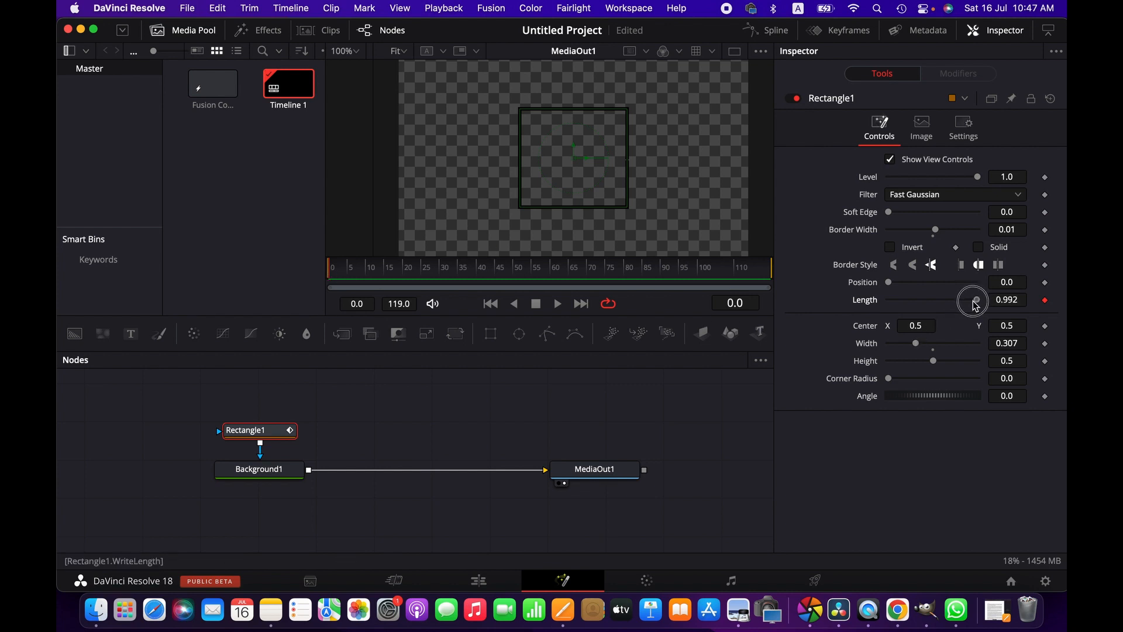
left_click_drag(972, 299, 890, 299)
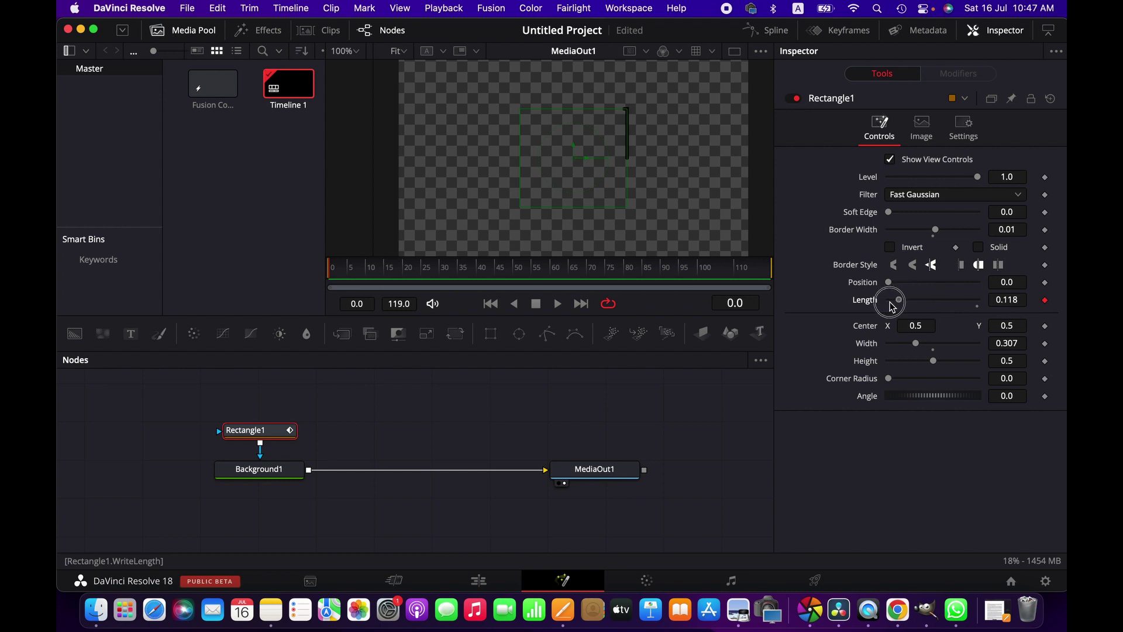
left_click_drag(896, 299, 888, 299)
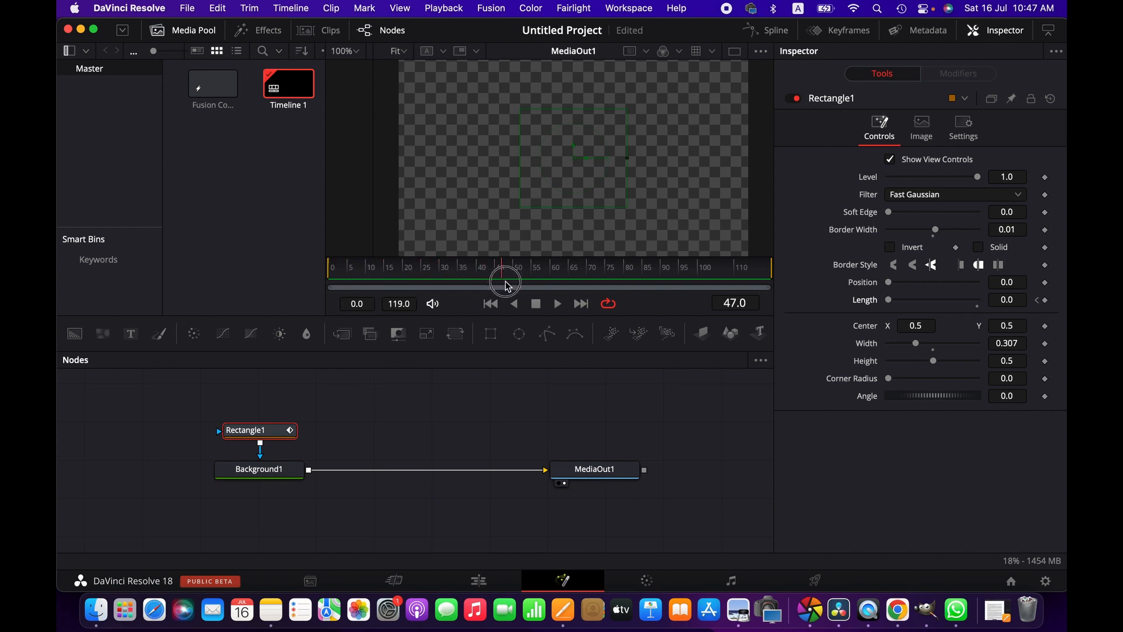
At around frame 45, raise the outline's Length back up to 1.0.
left_click_drag(503, 279, 498, 279)
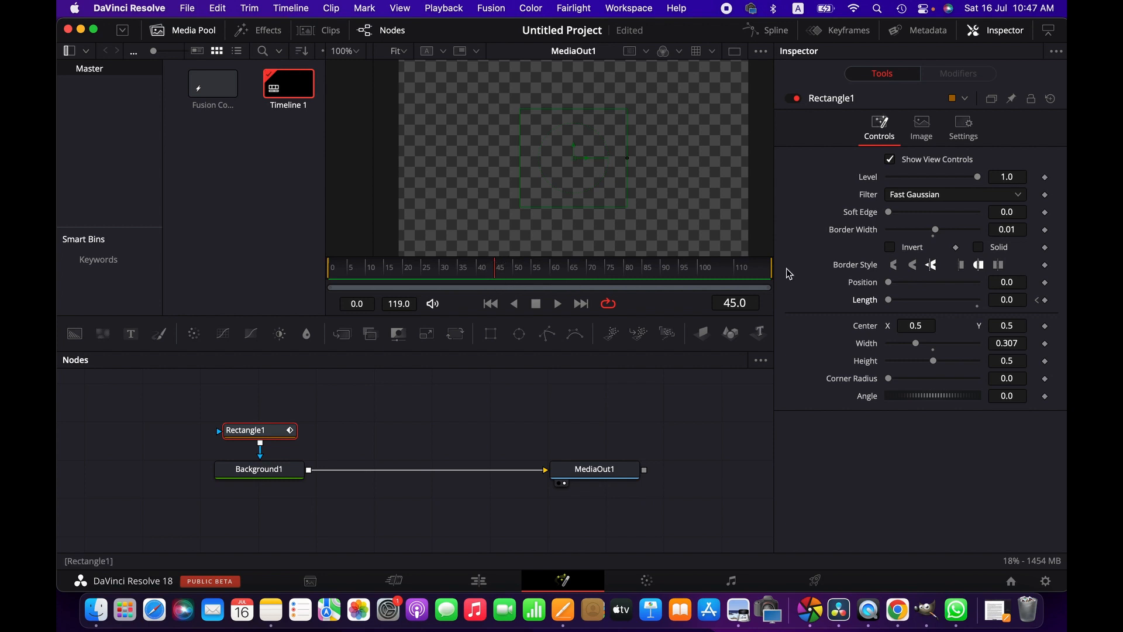
left_click(889, 299)
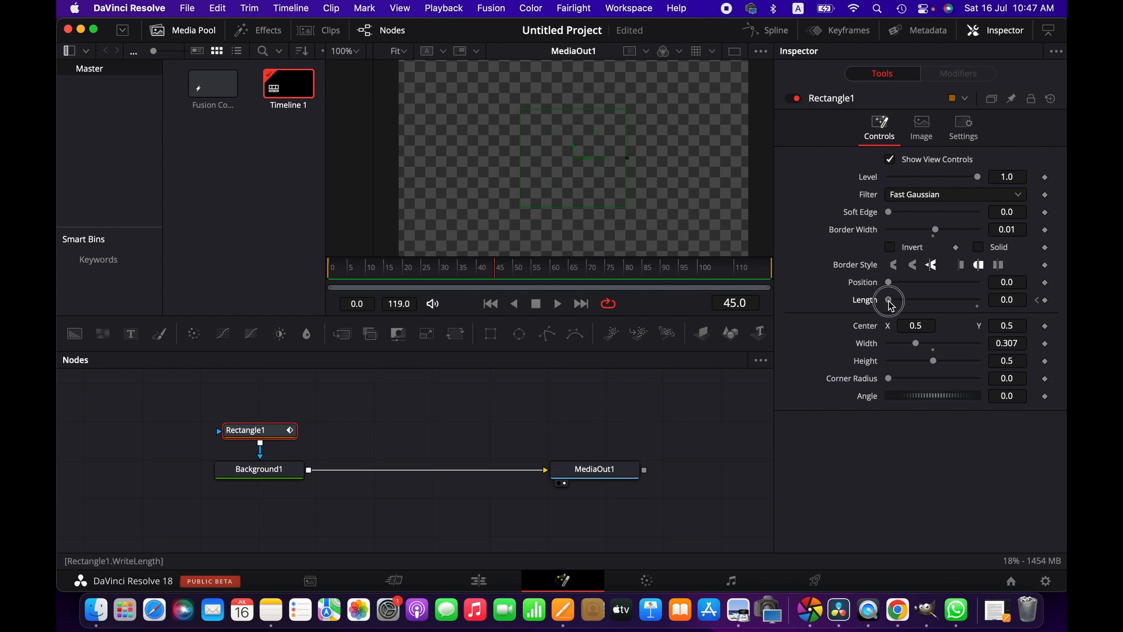
left_click_drag(888, 299, 972, 299)
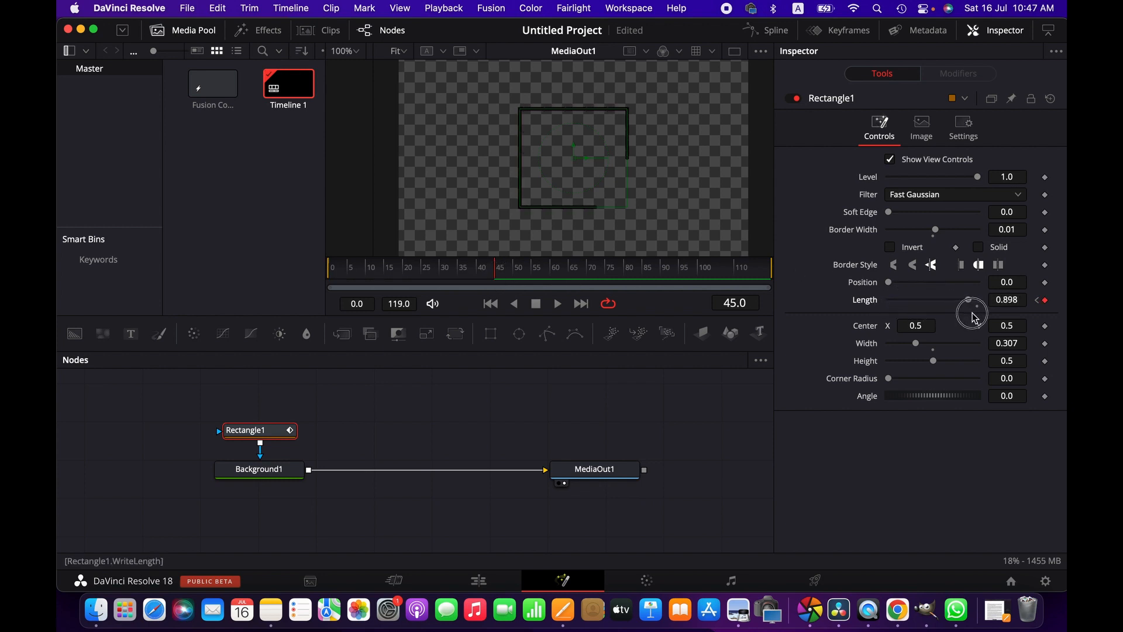
left_click_drag(972, 300, 981, 299)
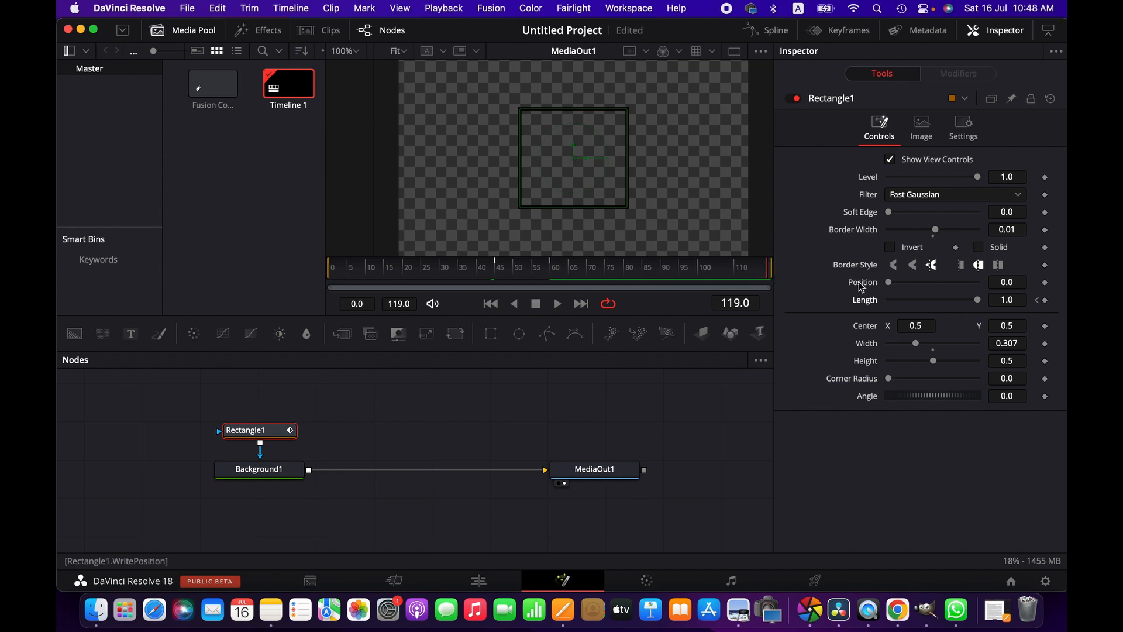
At frame 119, bring the outline's Length down to 0 so the border retracts.
left_click_drag(977, 299, 965, 300)
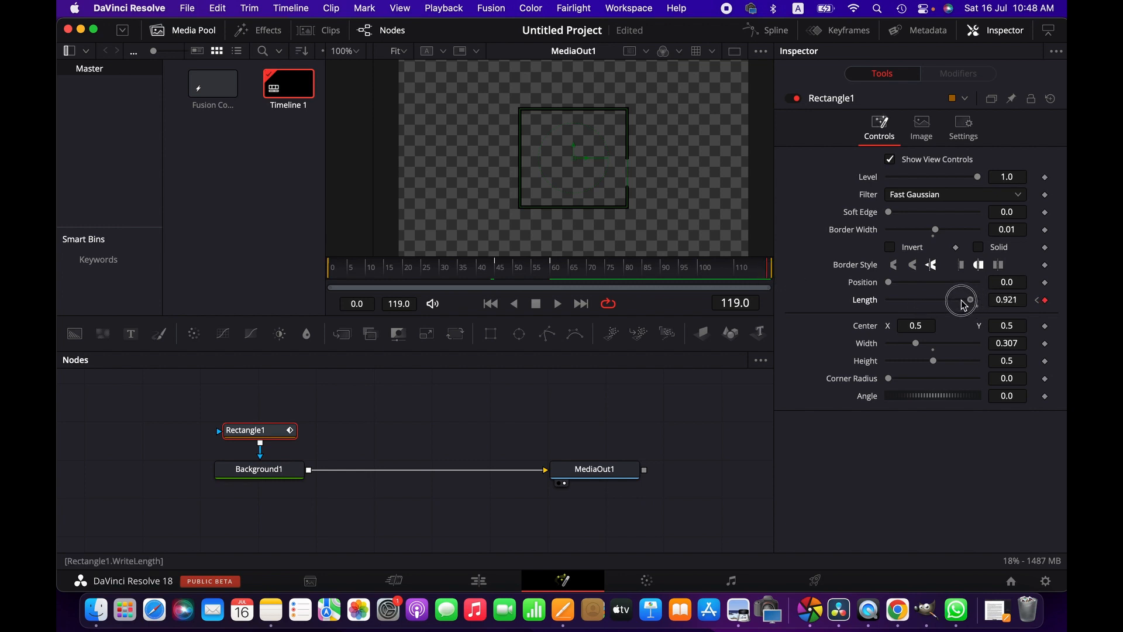
left_click_drag(962, 299, 888, 300)
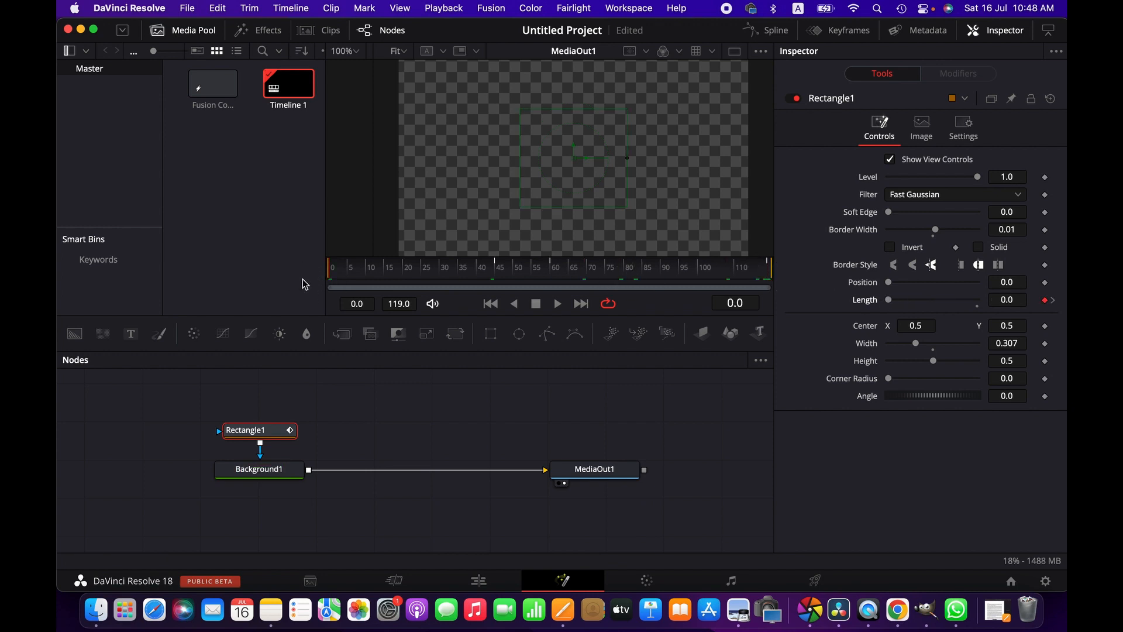
Play the composition to preview the outline drawing on, stopping partway.
left_click(557, 303)
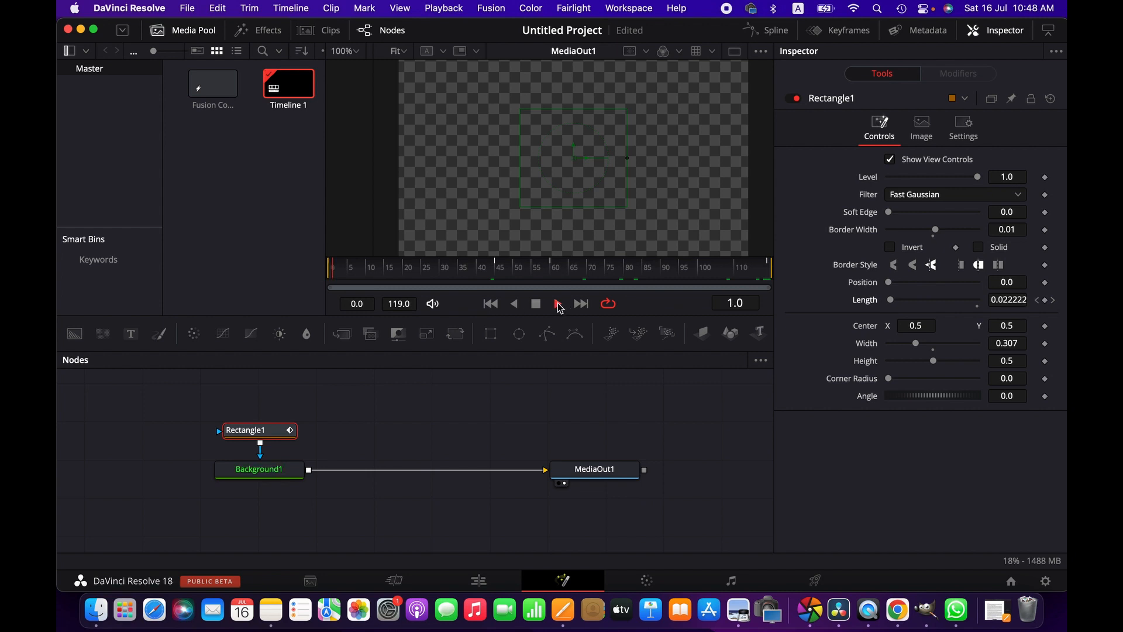
left_click(557, 303)
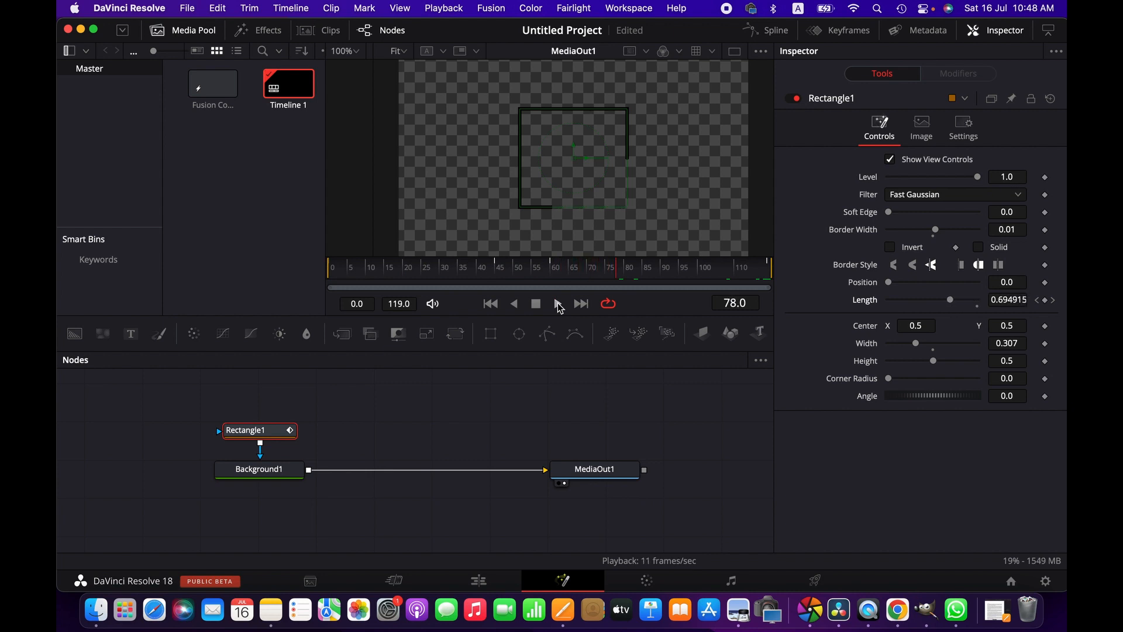
left_click(478, 581)
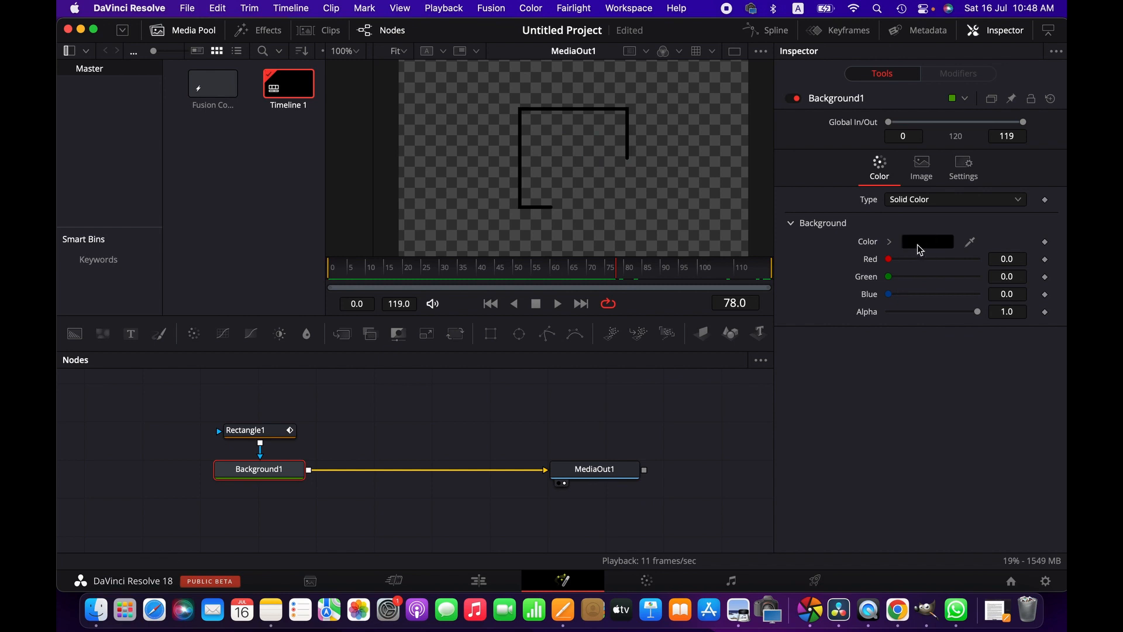
Set Background1's colour to white and play the animation on the Edit timeline.
left_click(928, 242)
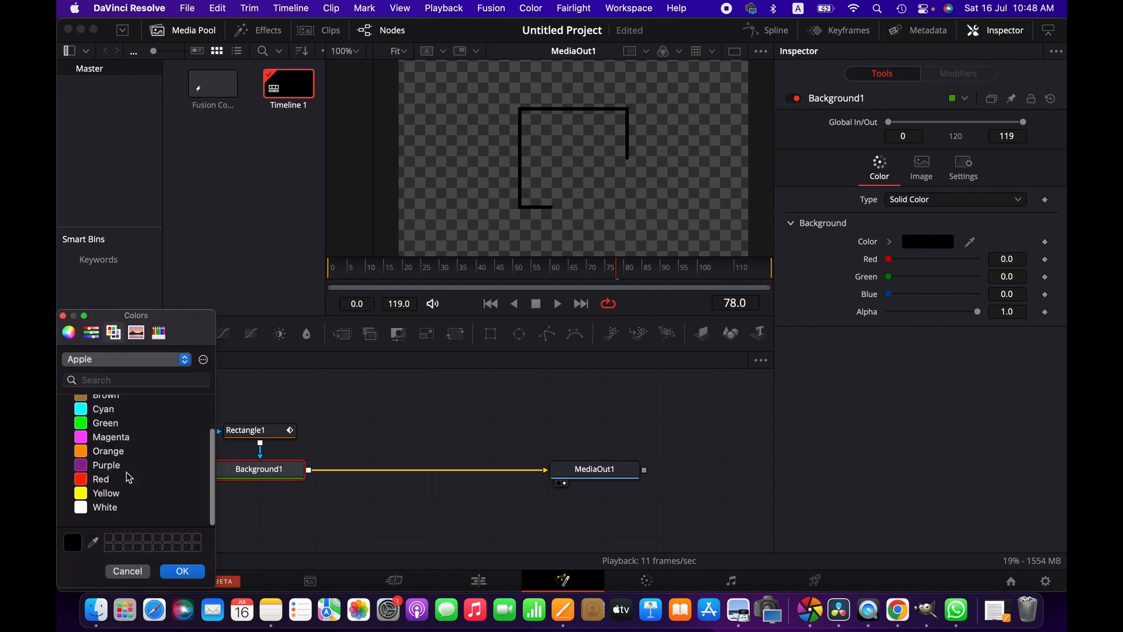
left_click(104, 513)
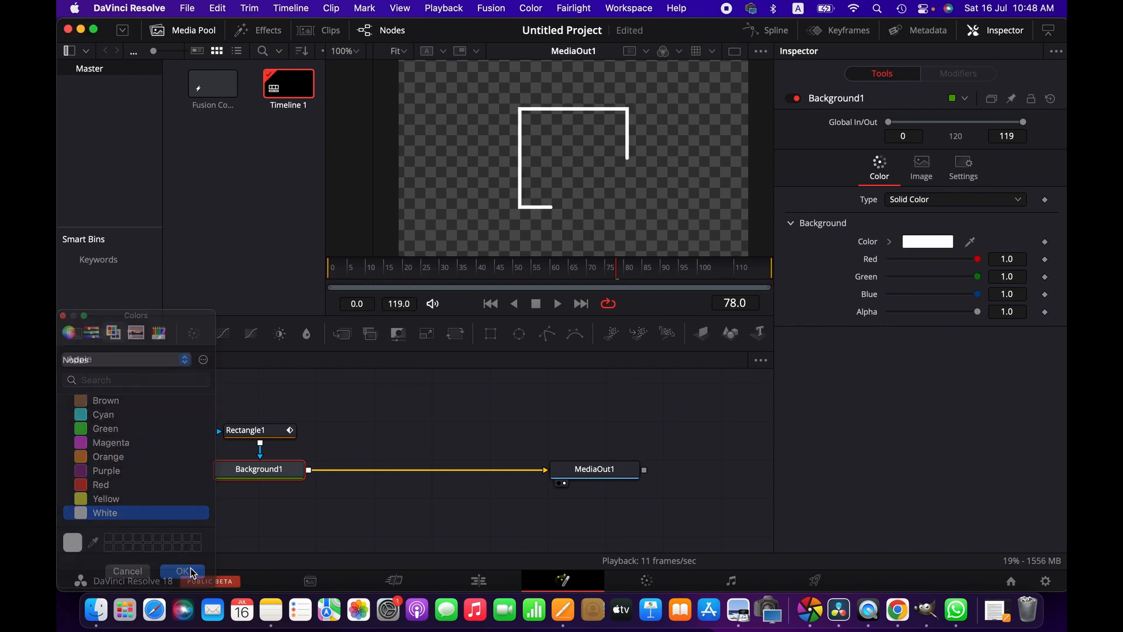
left_click(182, 571)
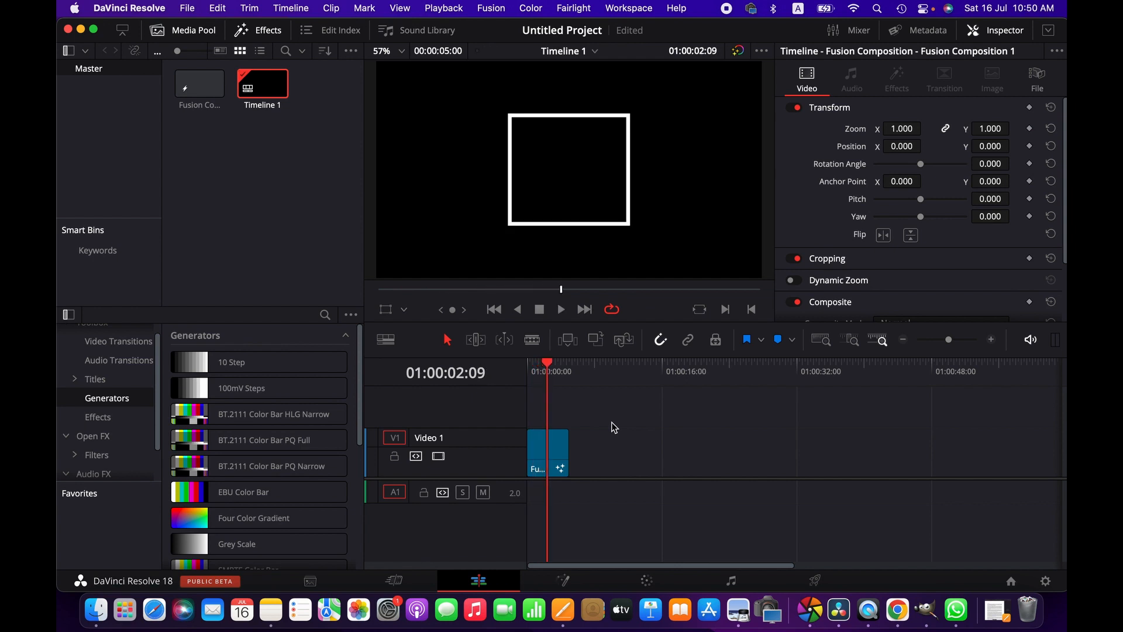
left_click(560, 309)
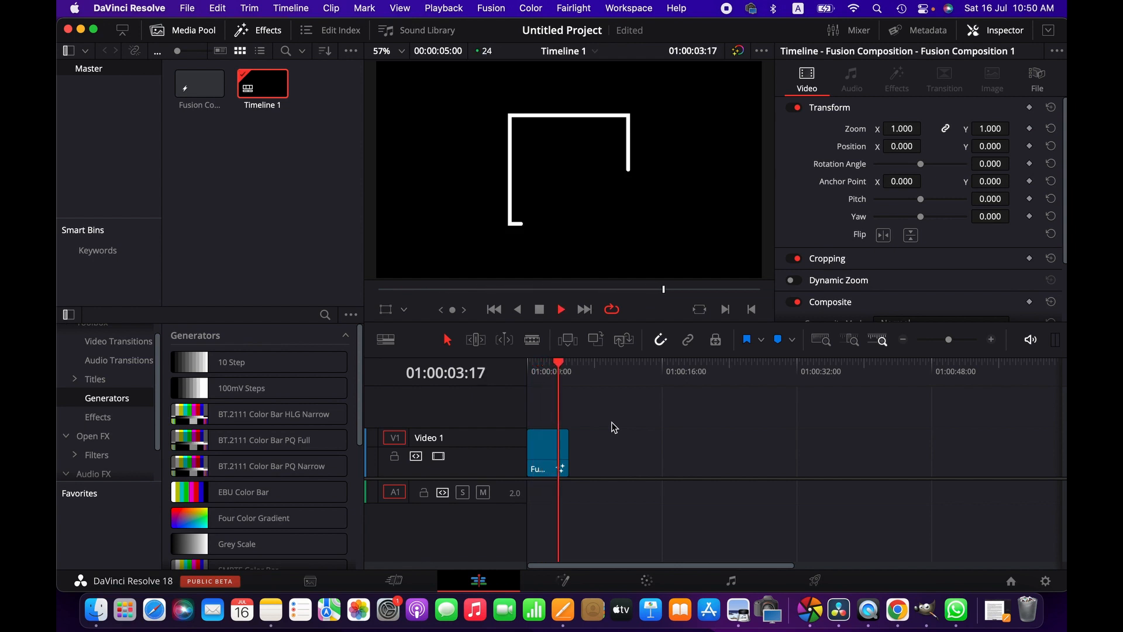